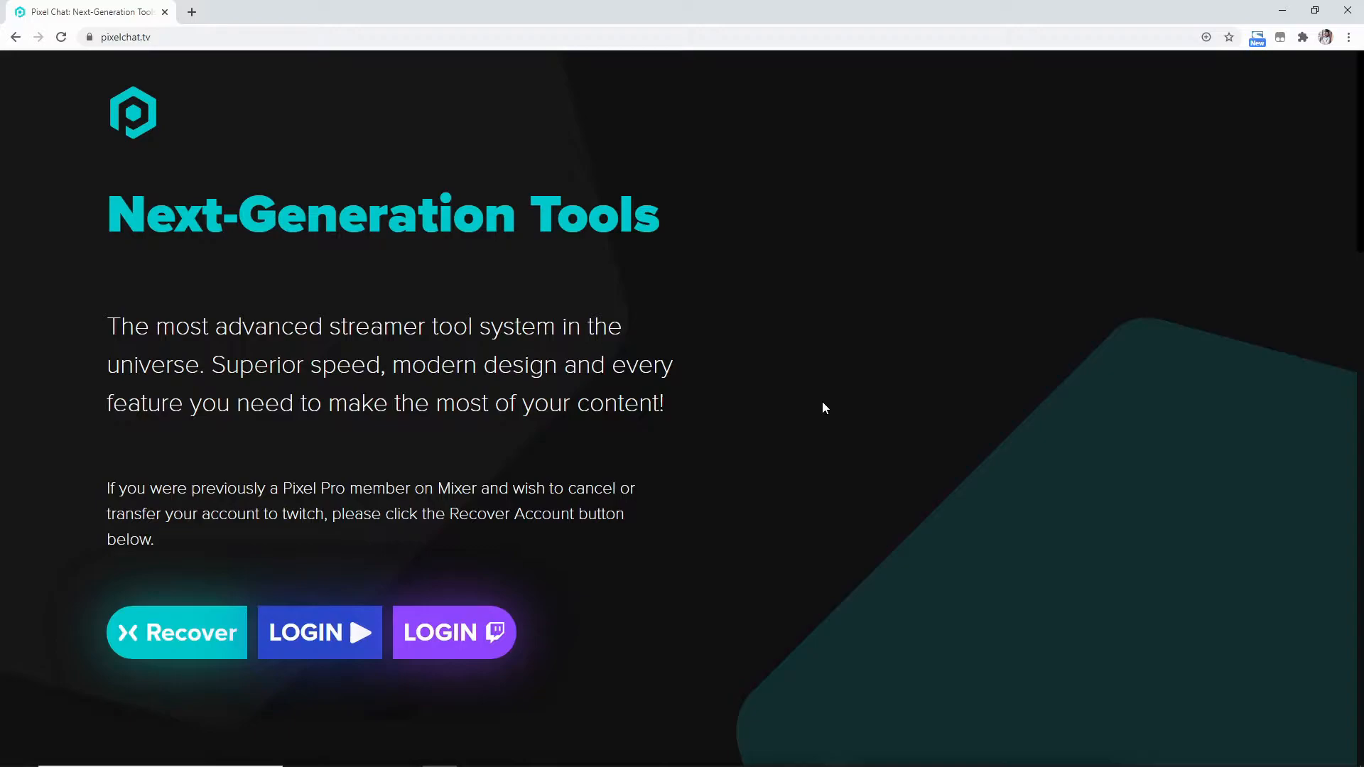
mouse_move(618, 435)
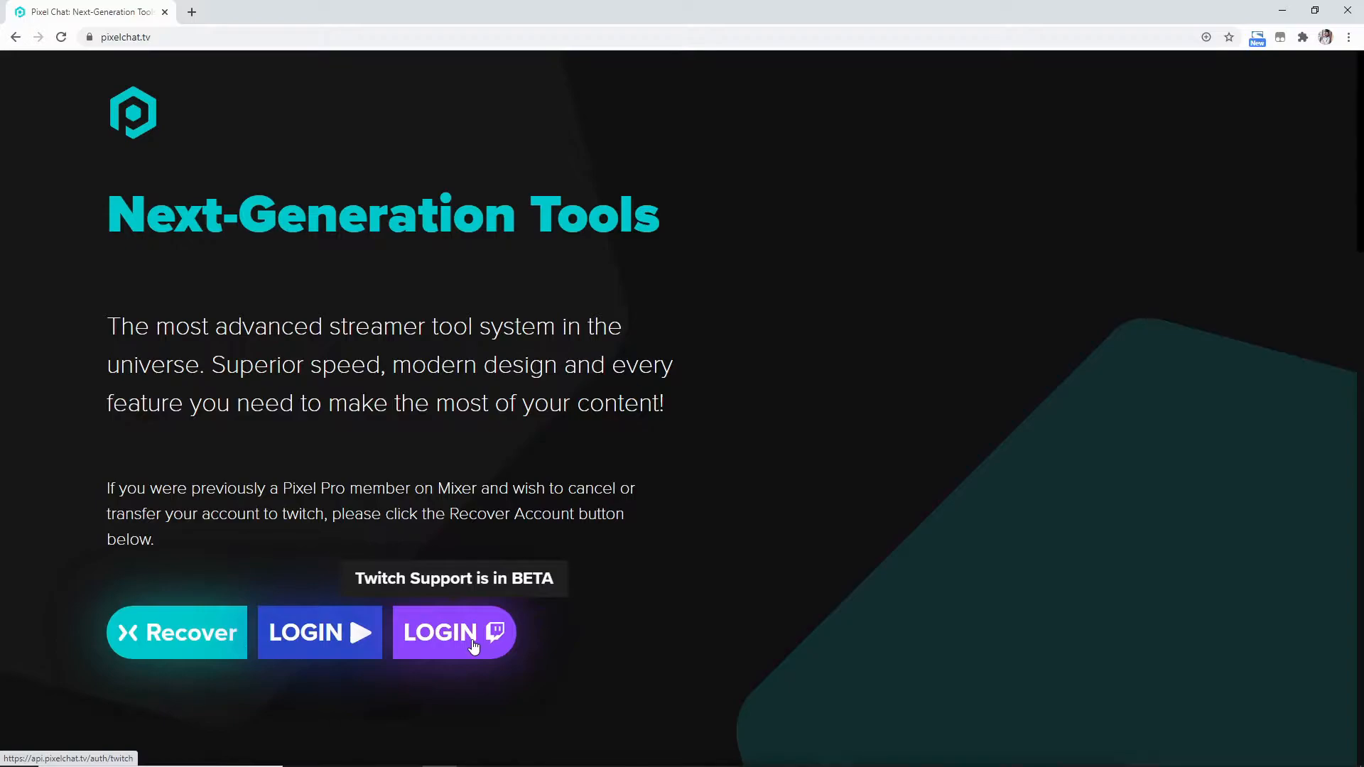
Log in to Pixel Chat with the Twitch account from the landing page
left_click(453, 633)
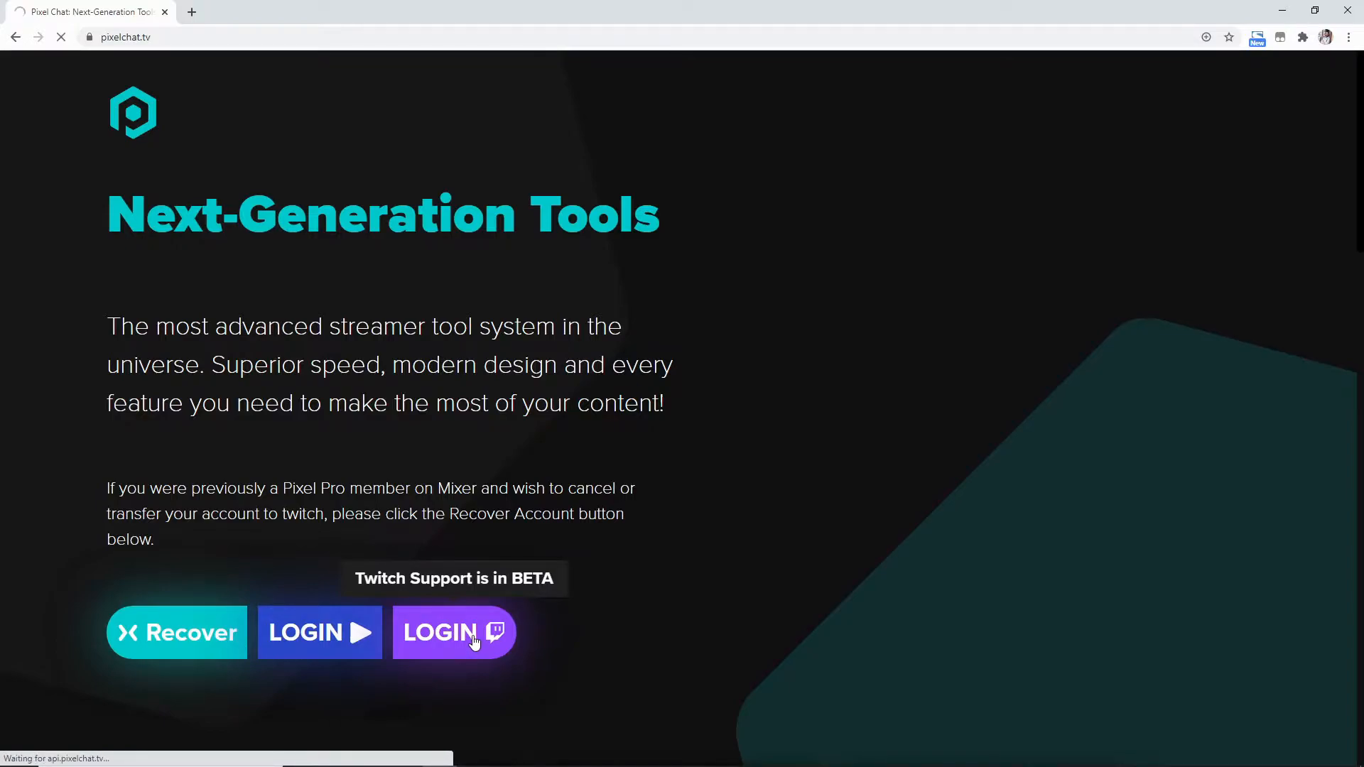
Go to the Overlays page and bring up the catalog of new overlay types
left_click(454, 632)
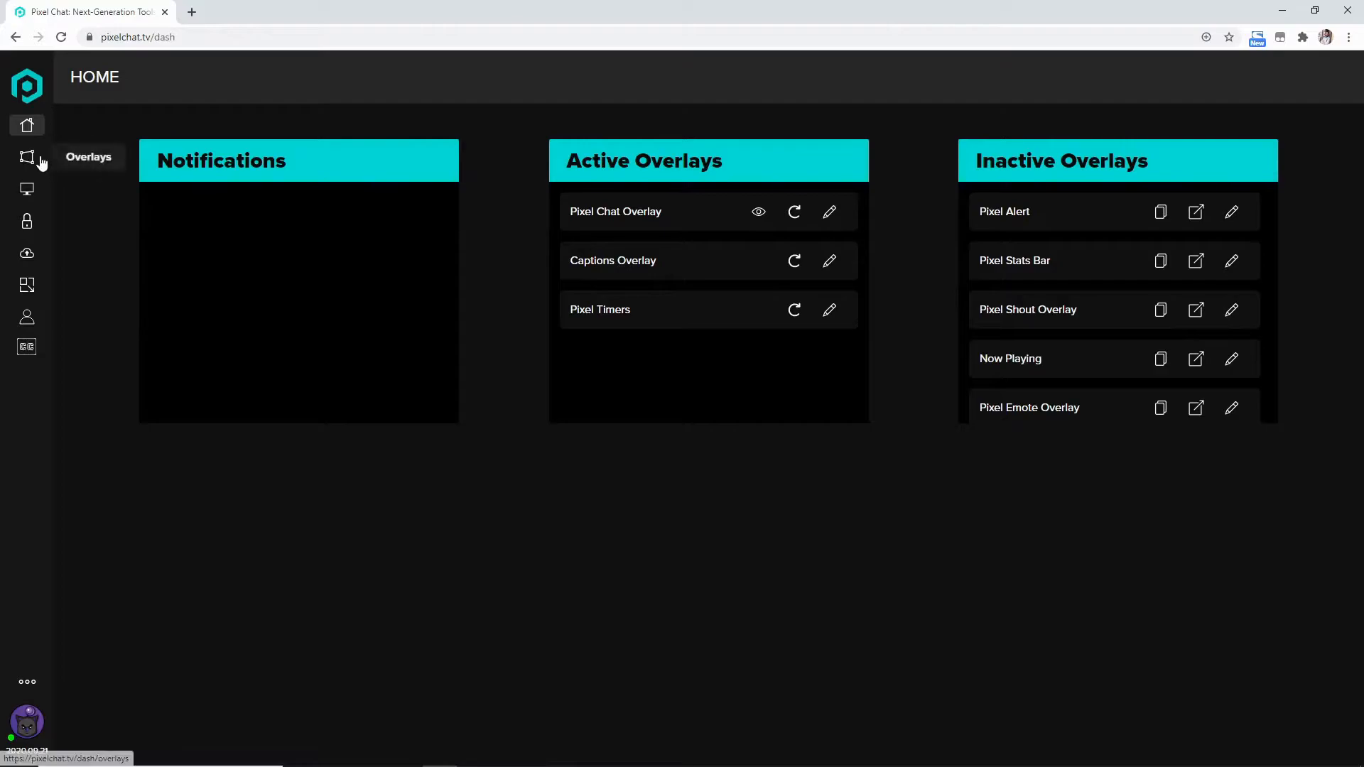
left_click(27, 158)
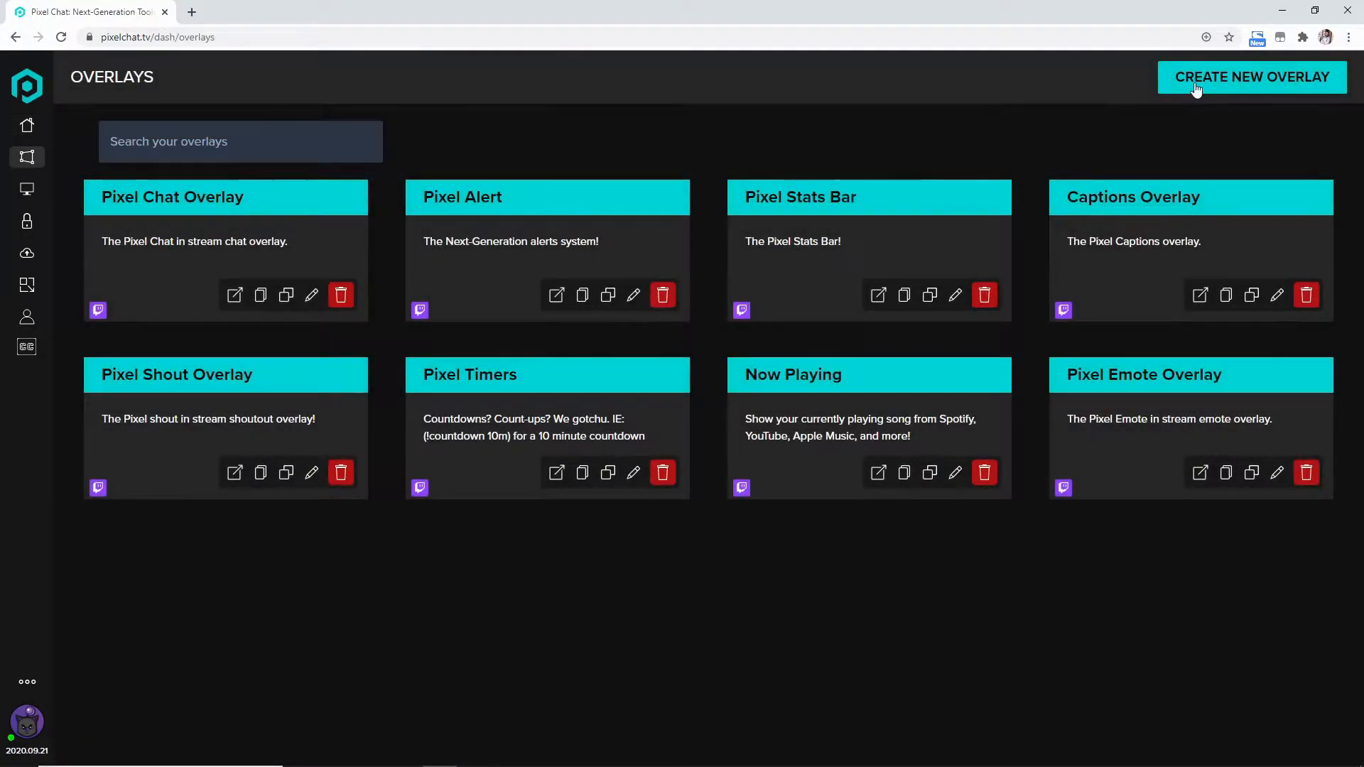
left_click(1251, 77)
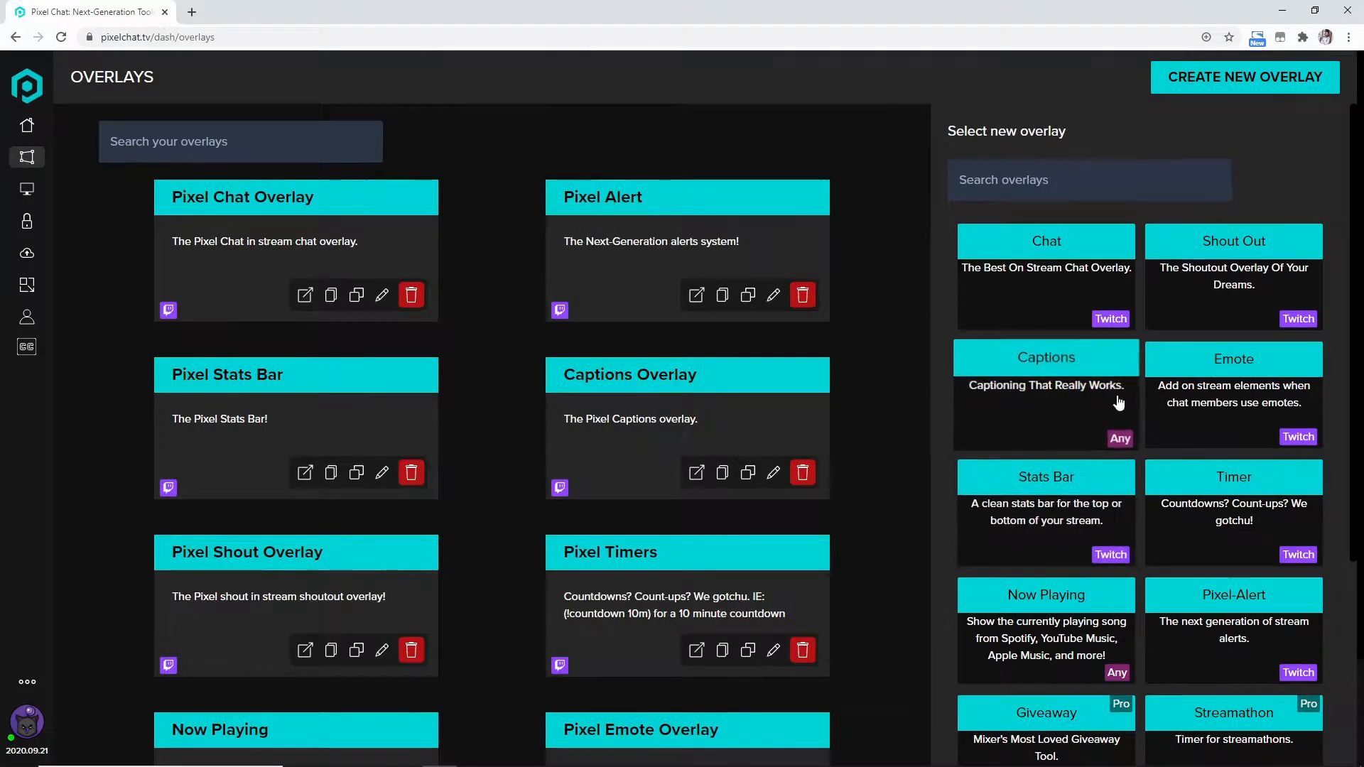
scroll("down", 3)
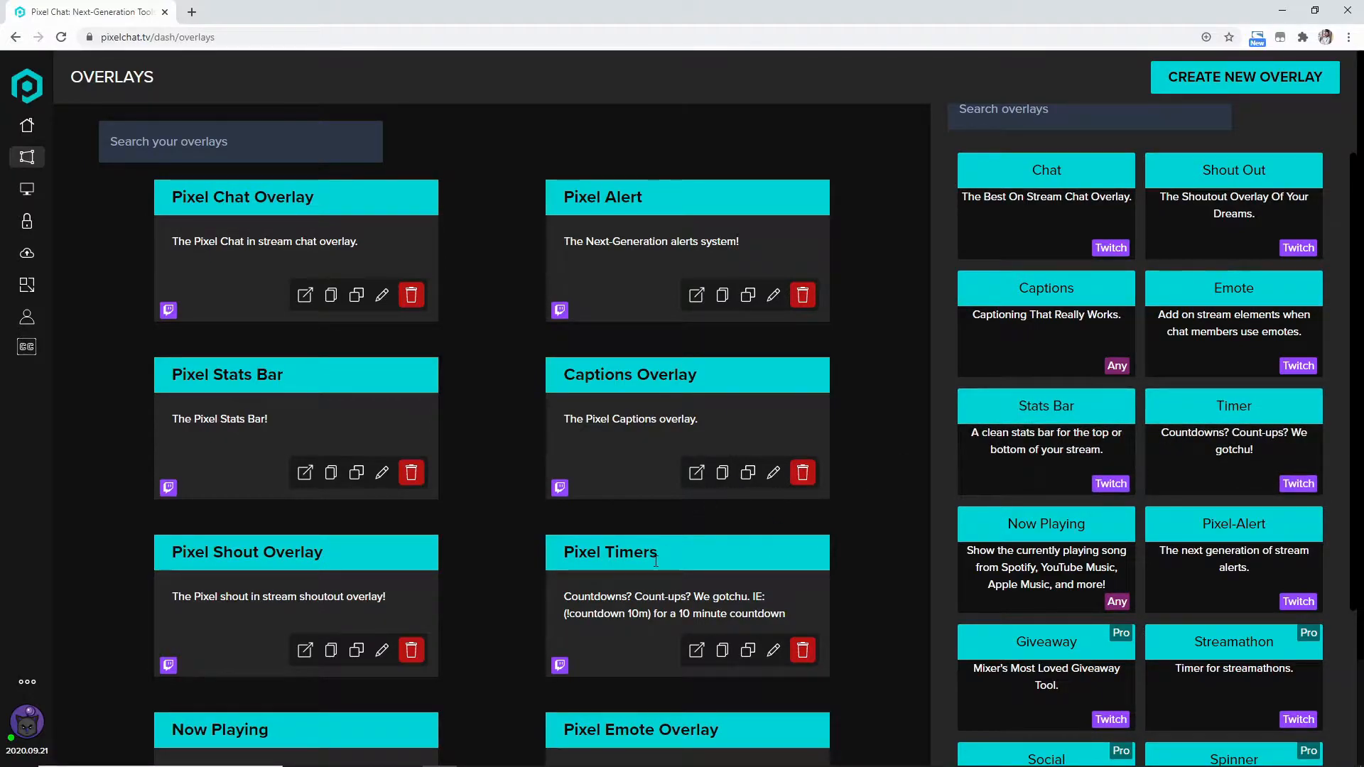
mouse_move(773, 650)
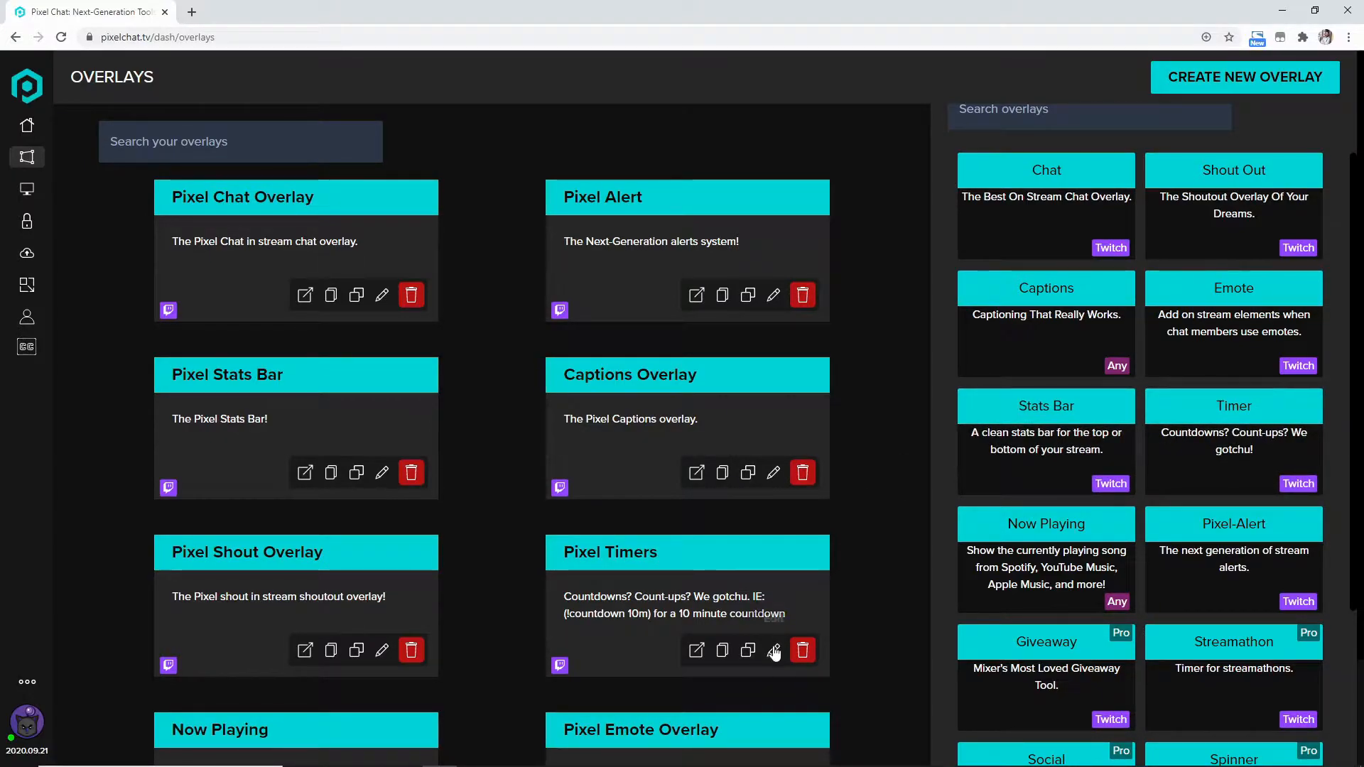
mouse_move(773, 651)
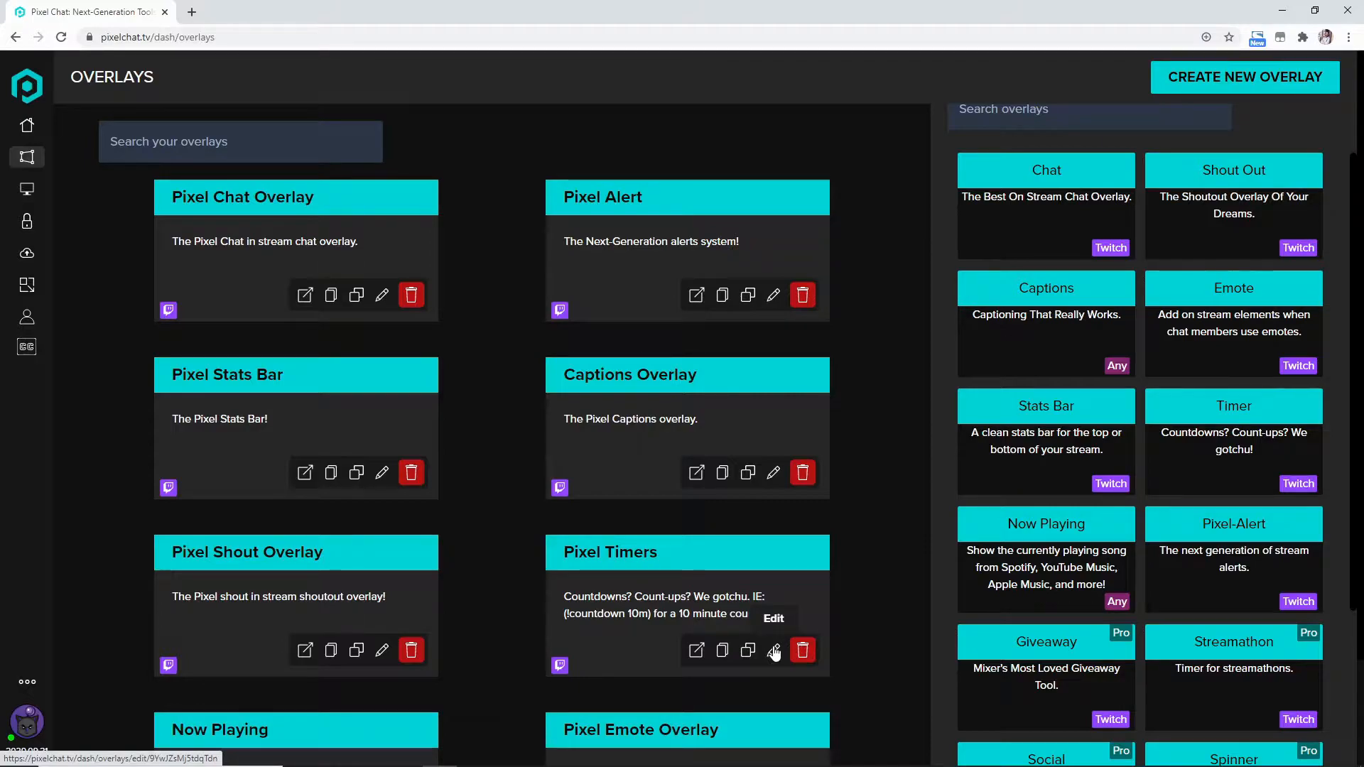
Edit the Pixel Timers overlay and review its !countdown, !countup, !cancel commands, Merriweather size-75 style and audio
left_click(773, 650)
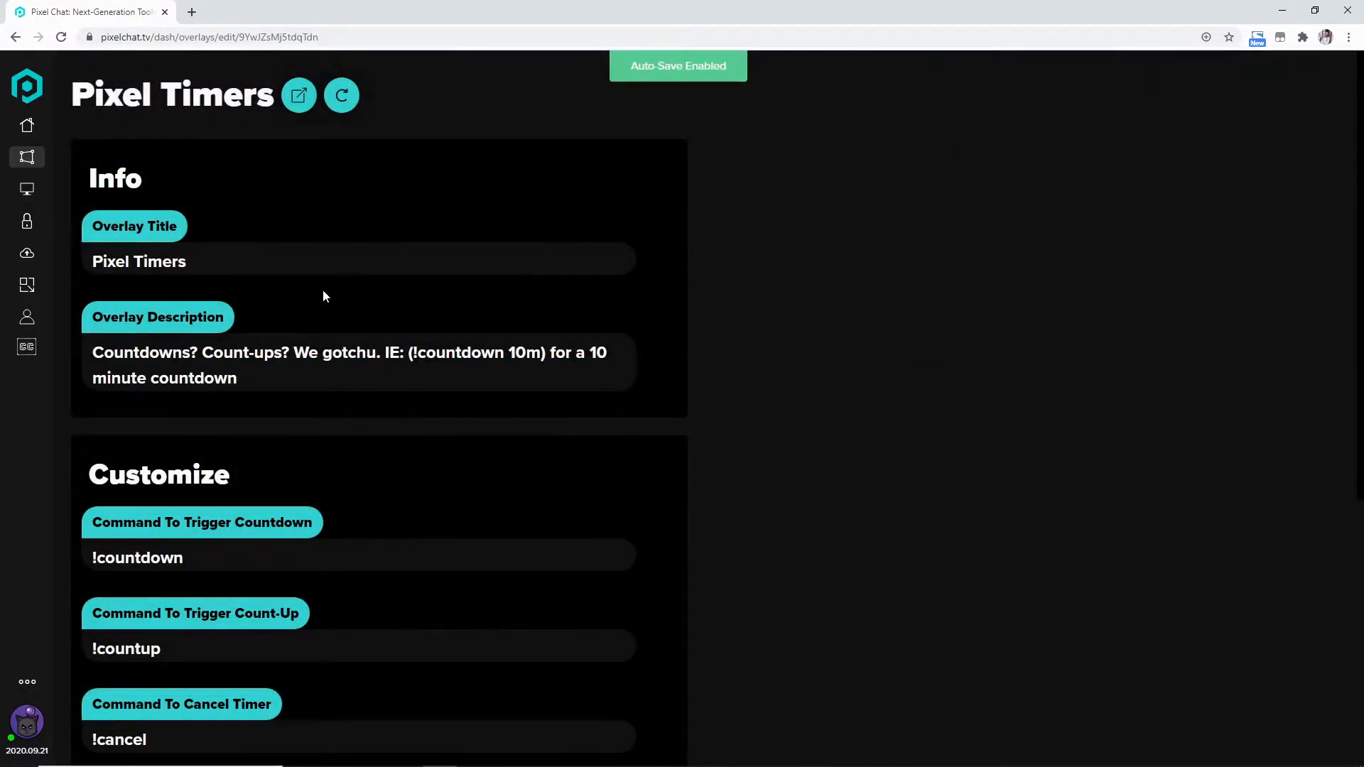
scroll("down", 3)
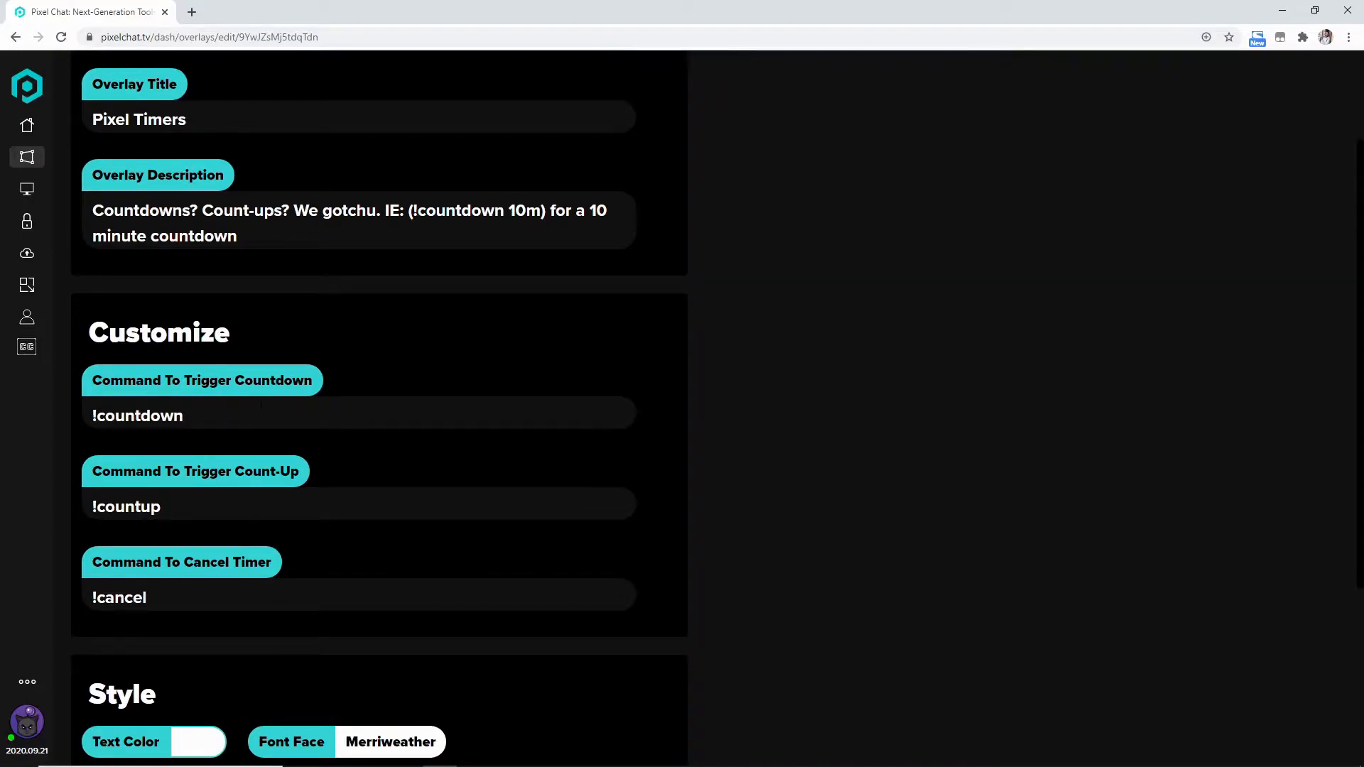
scroll("down", 3)
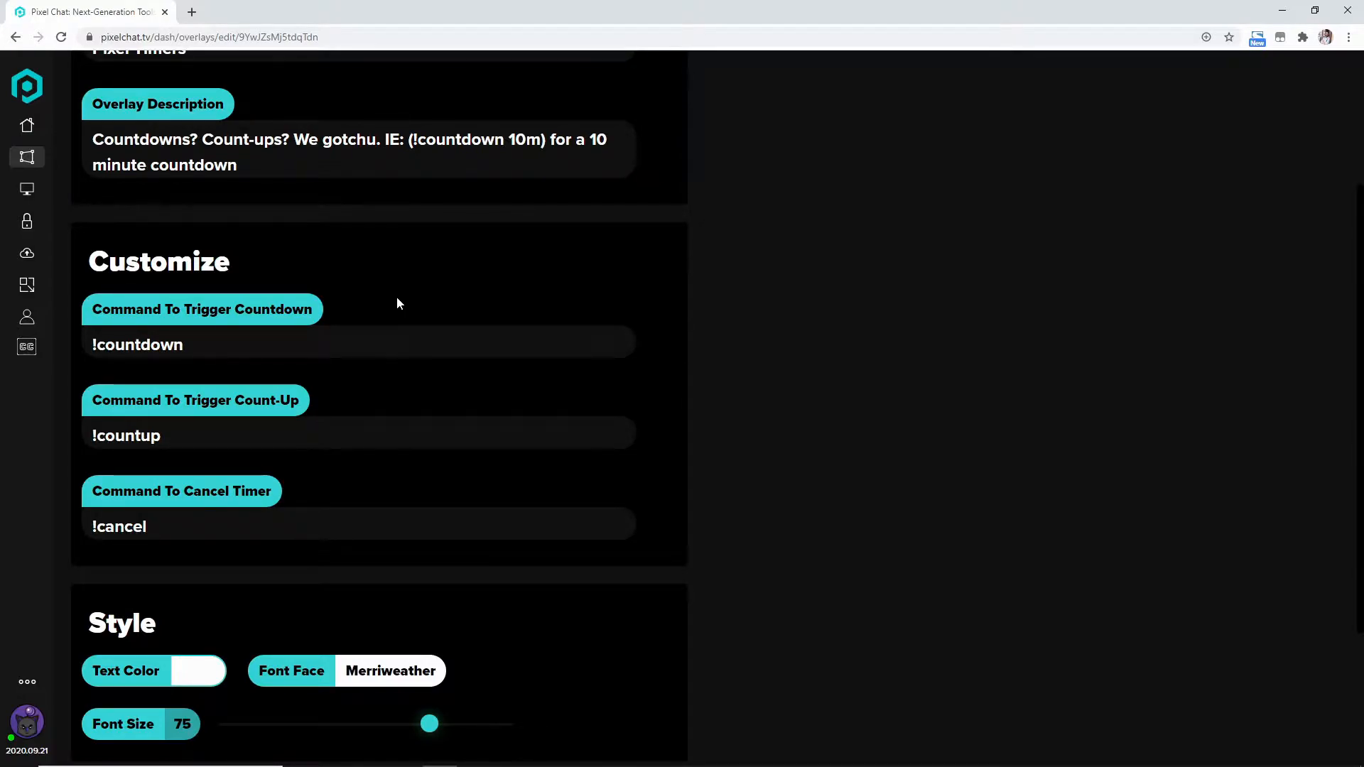
mouse_move(429, 324)
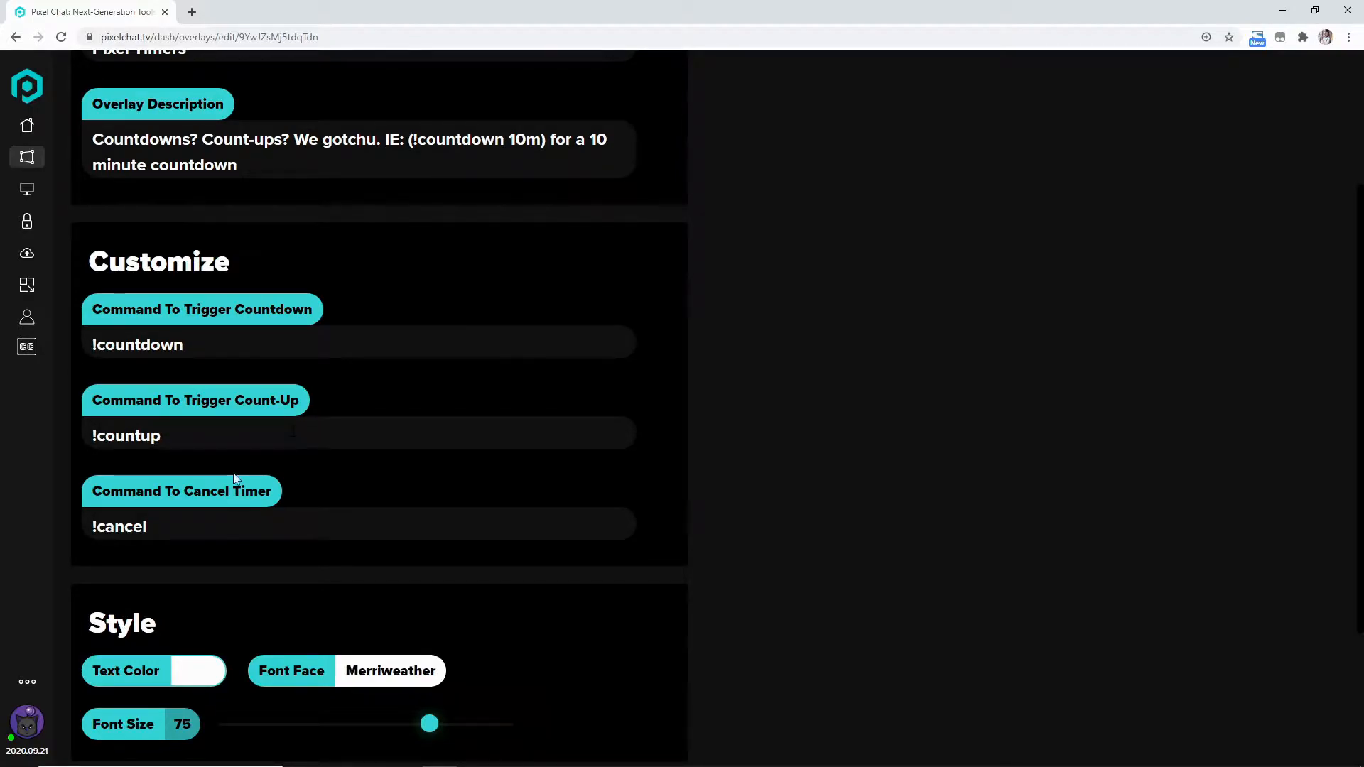
scroll("down", 3)
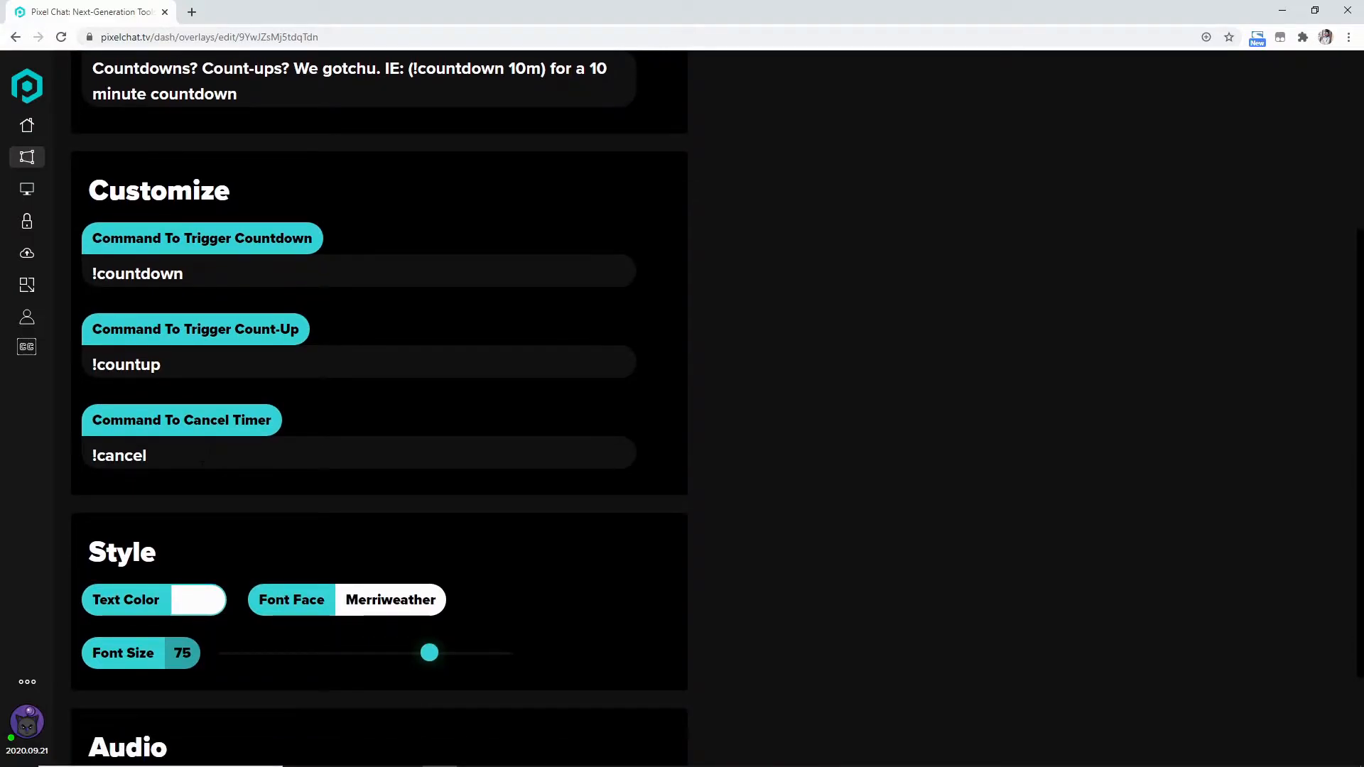
scroll("down", 3)
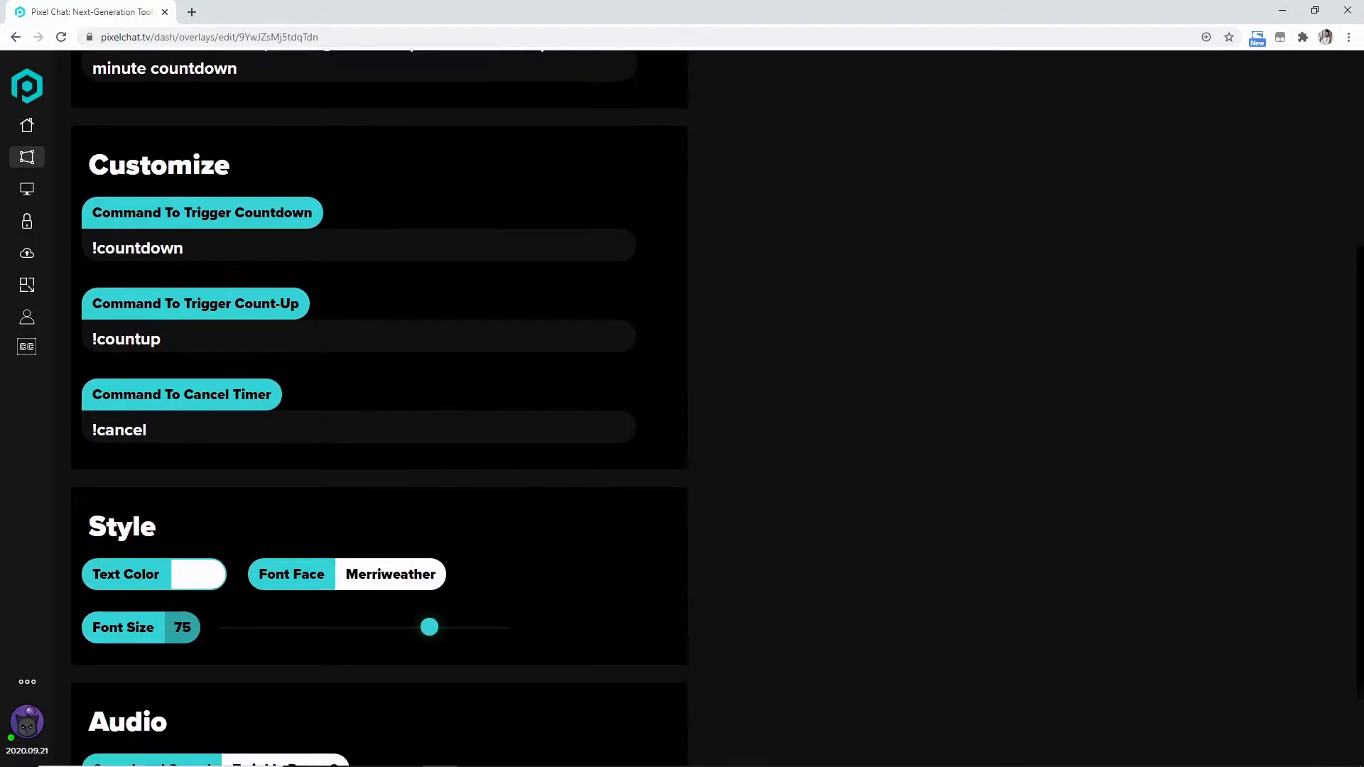
scroll("down", 3)
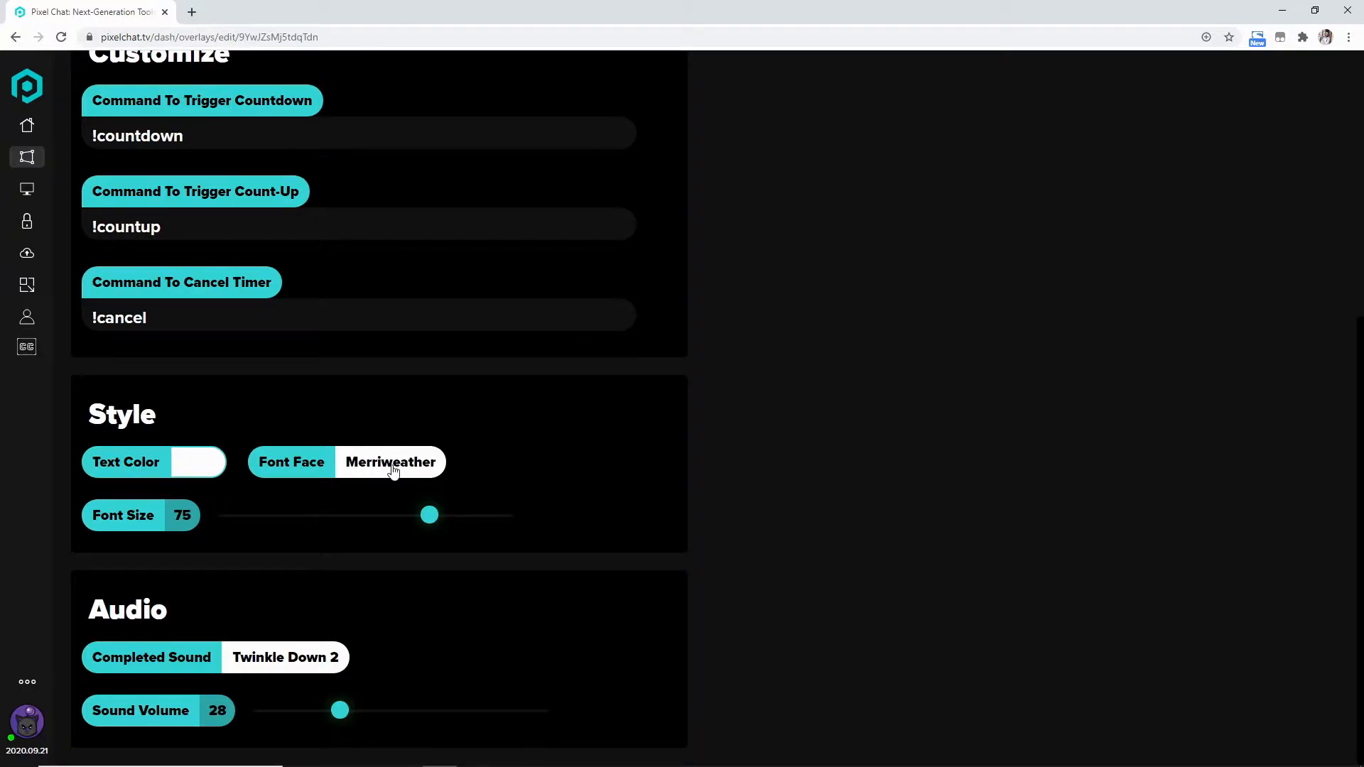
left_click(389, 462)
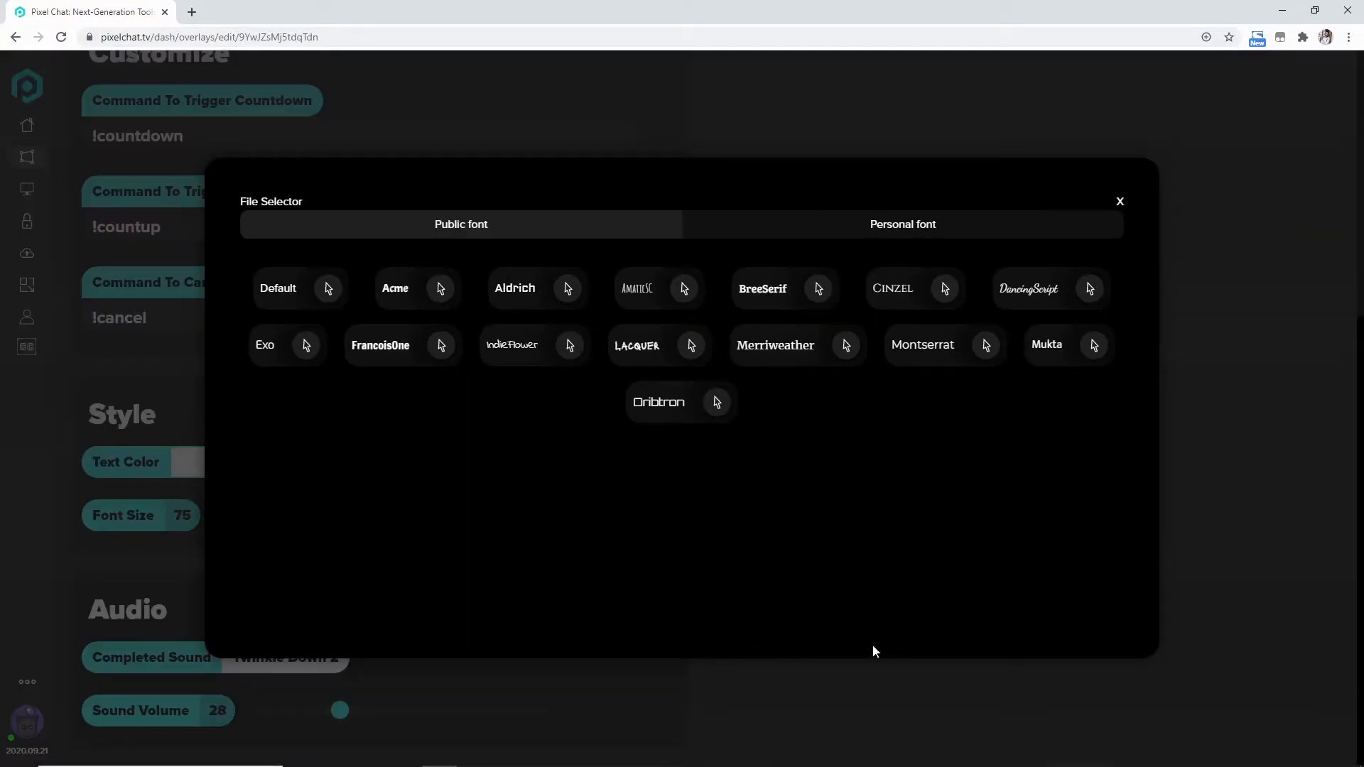
left_click(774, 344)
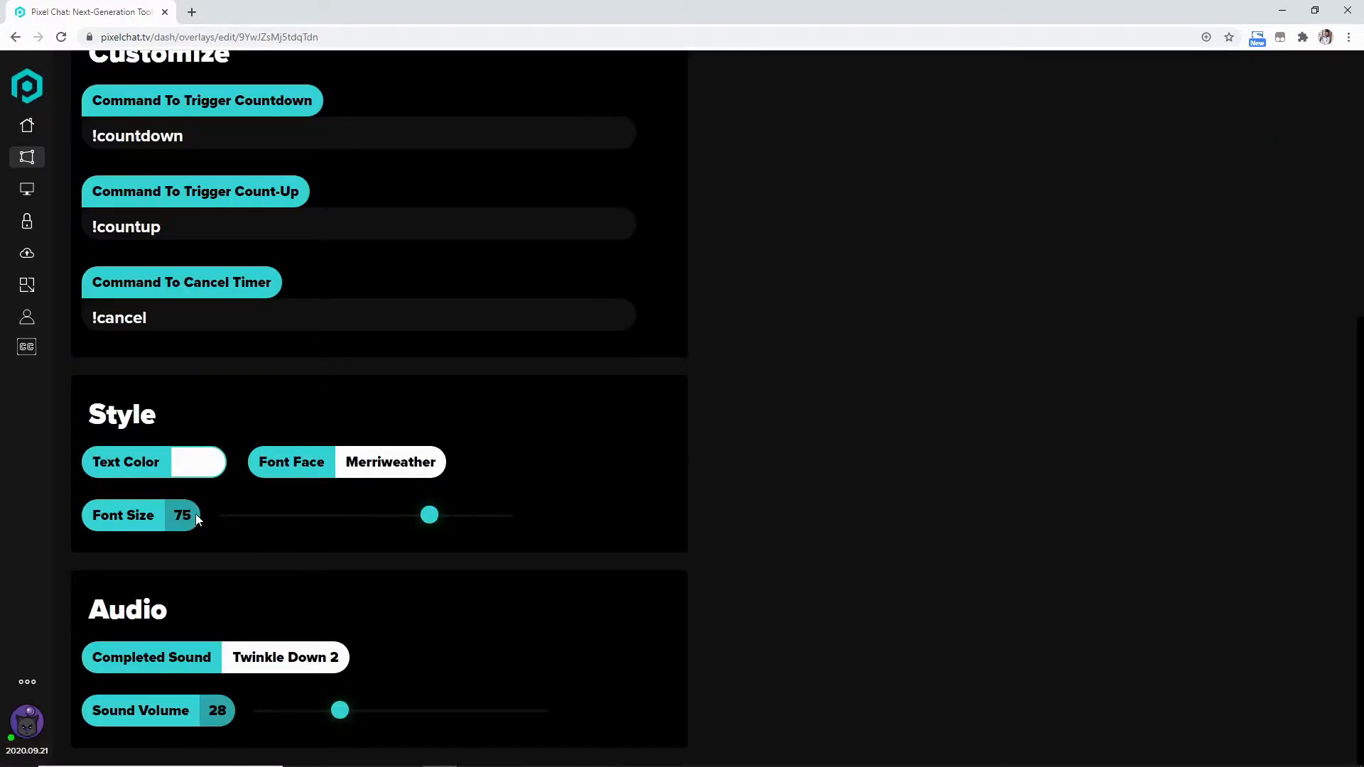
mouse_move(427, 529)
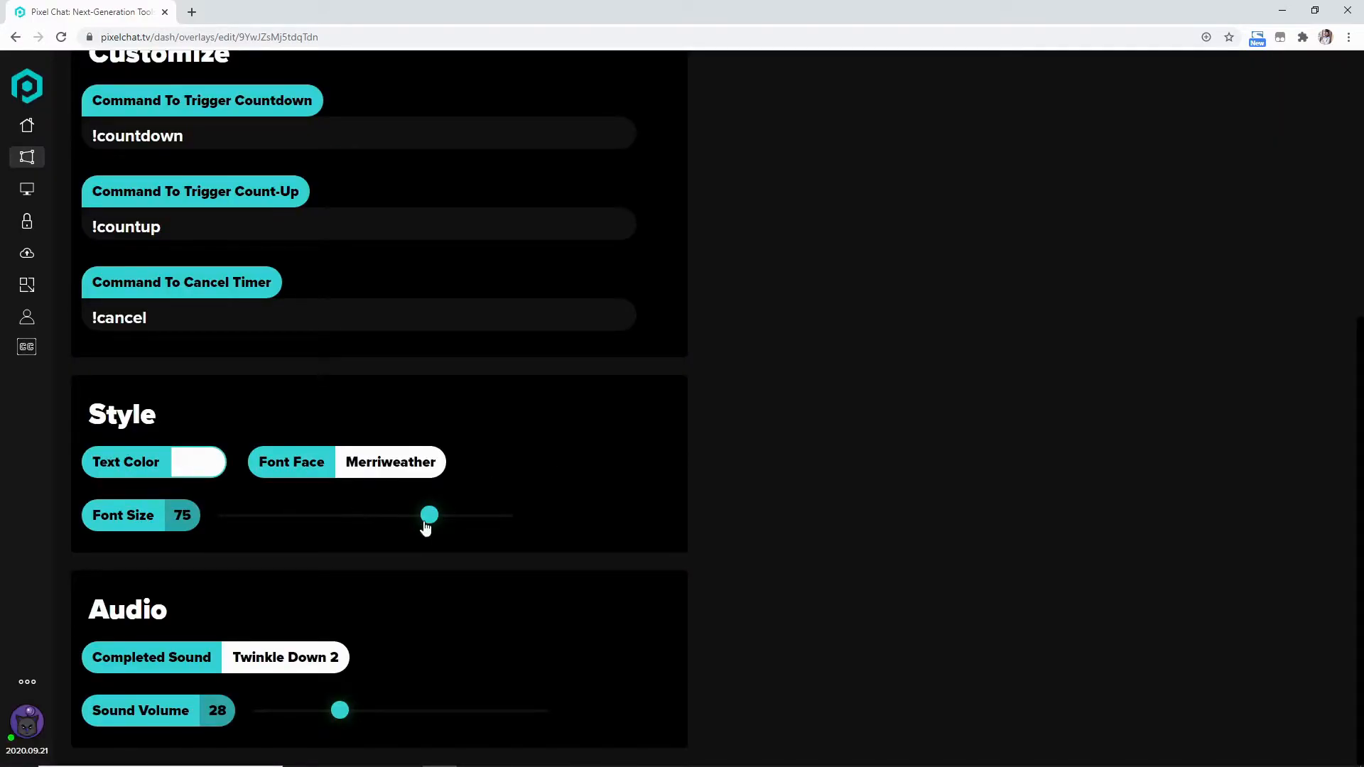
mouse_move(356, 551)
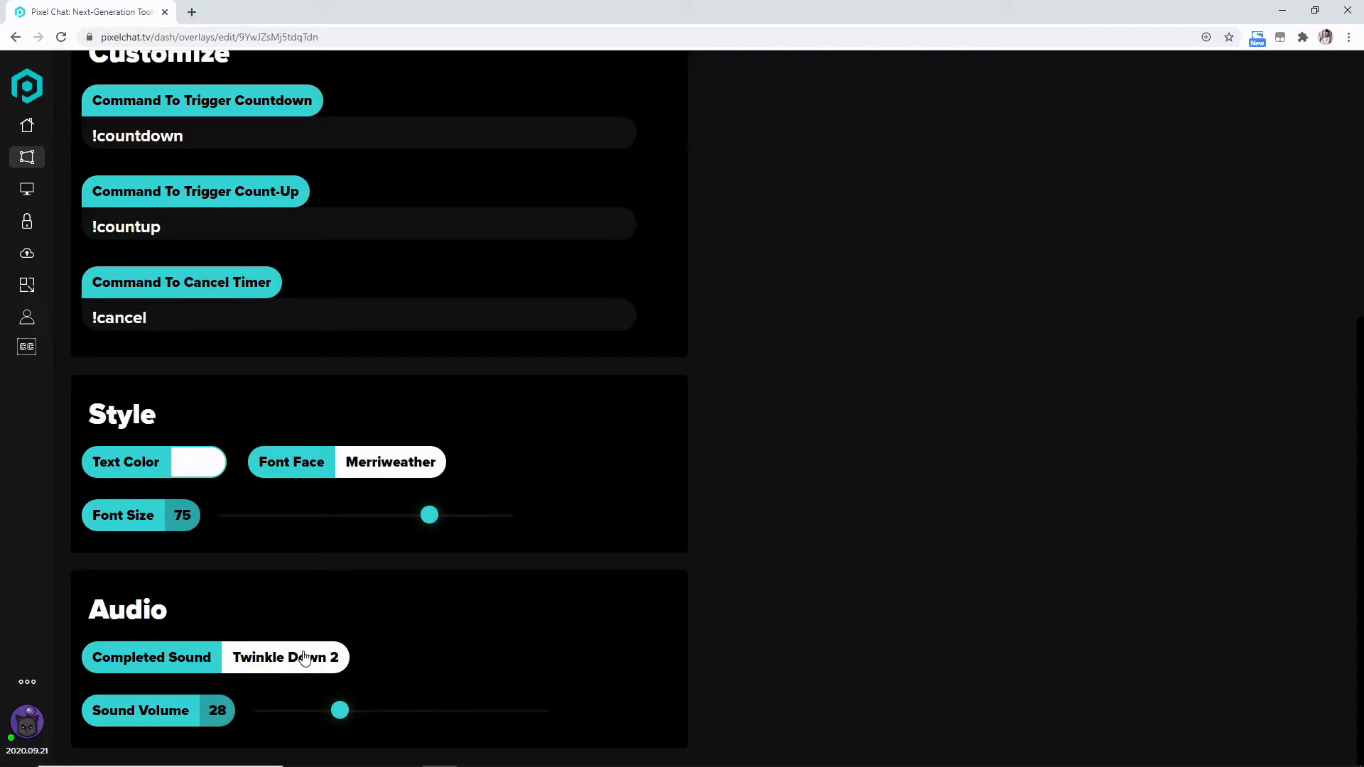
left_click(285, 656)
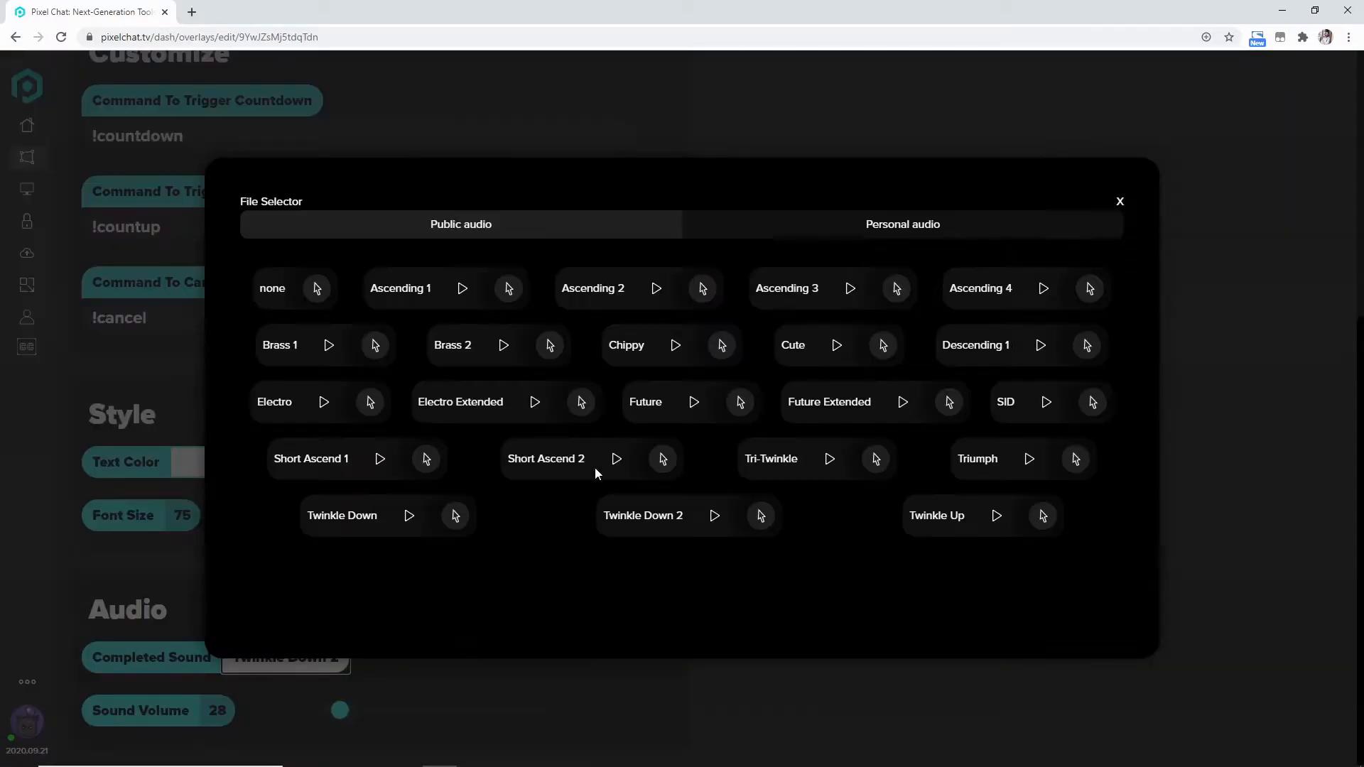
mouse_move(565, 610)
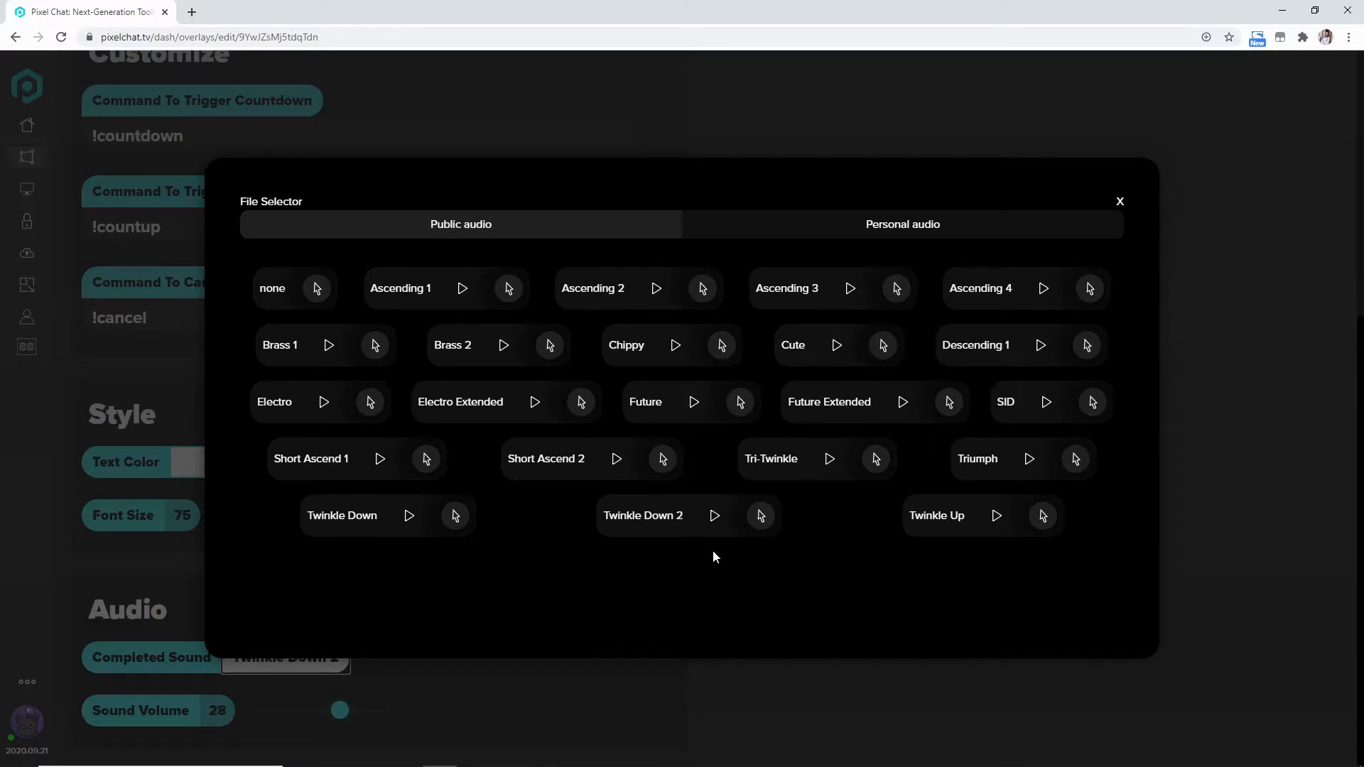
mouse_move(607, 677)
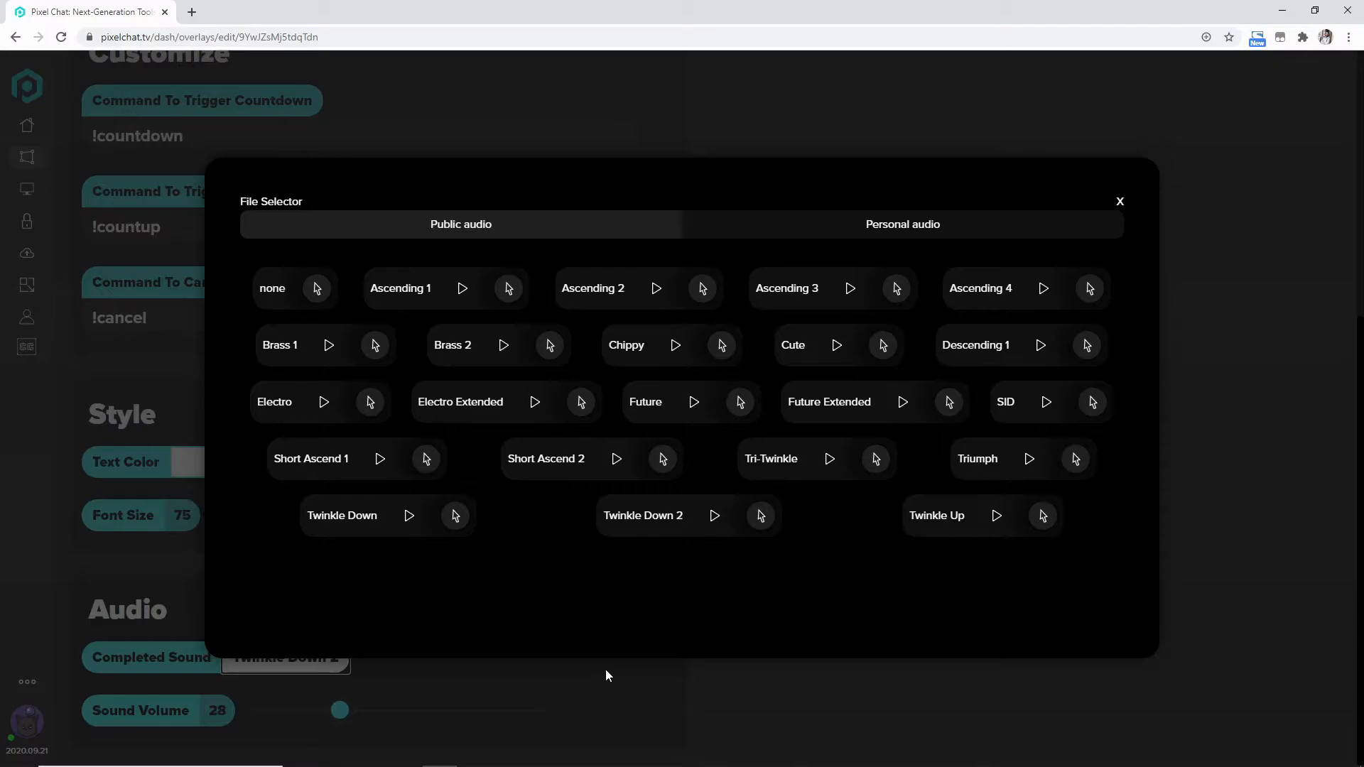
left_click(1120, 200)
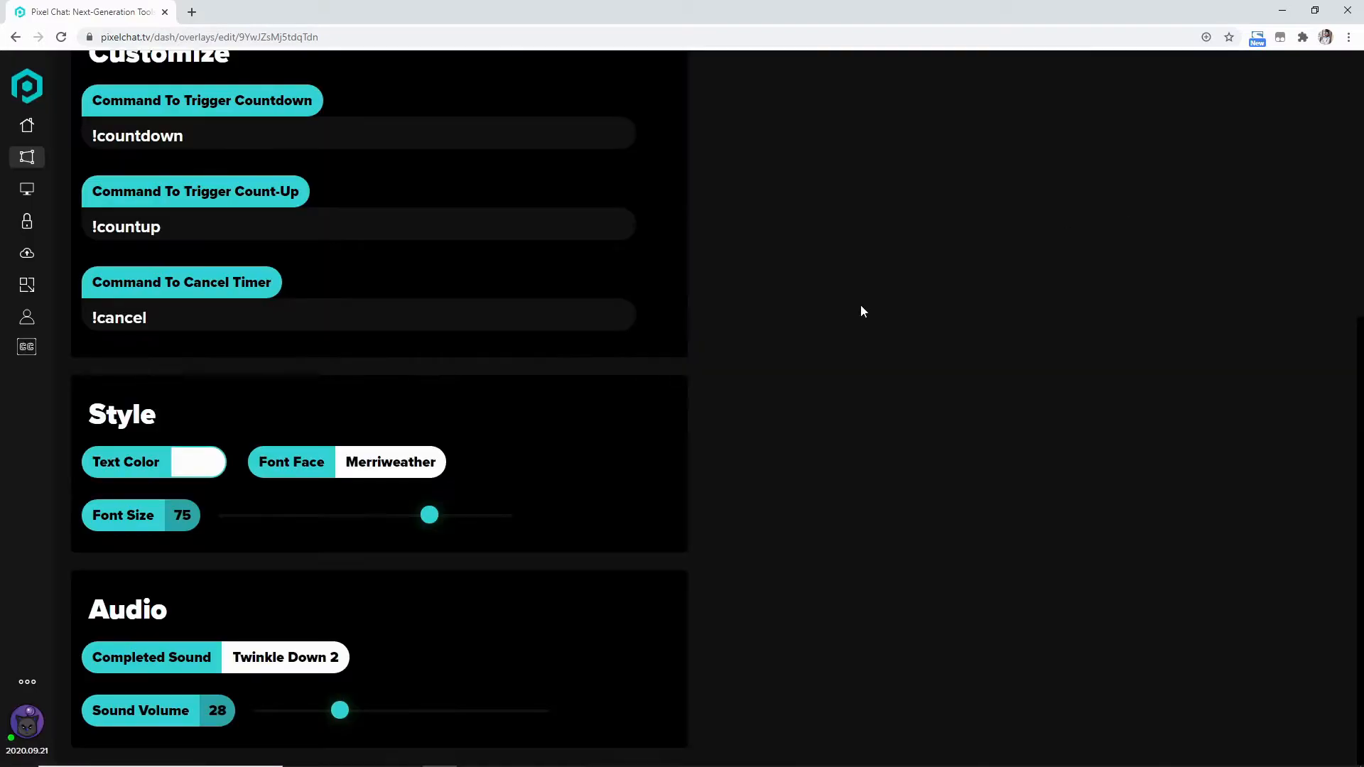
left_click(284, 657)
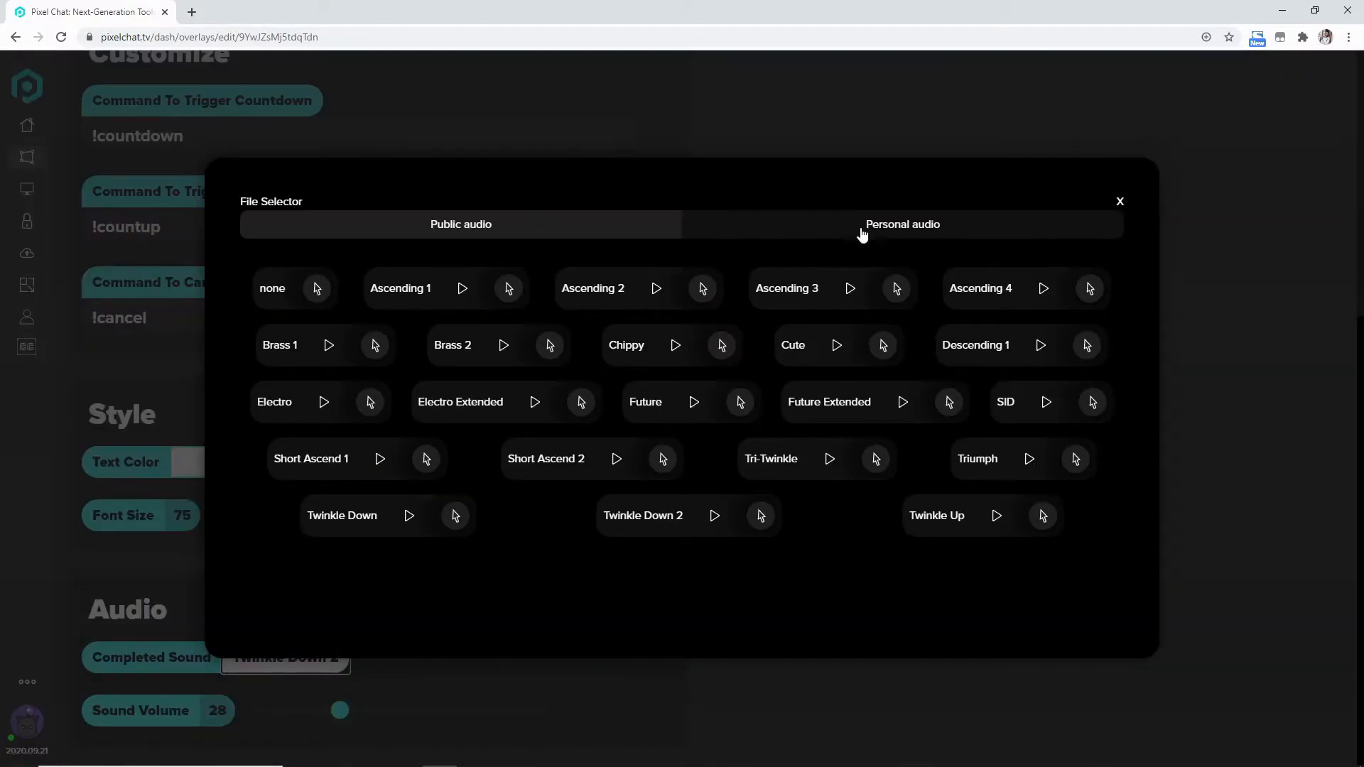
left_click(901, 223)
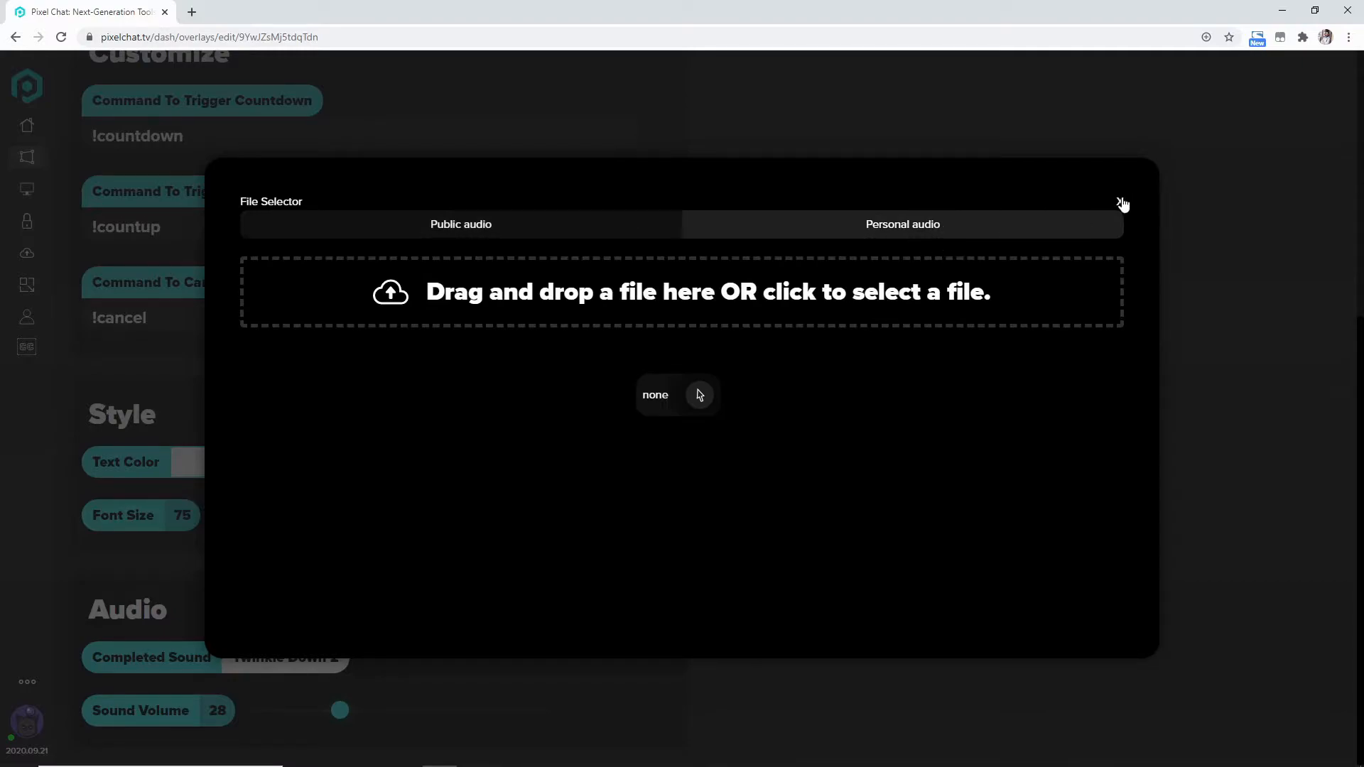
left_click(1123, 202)
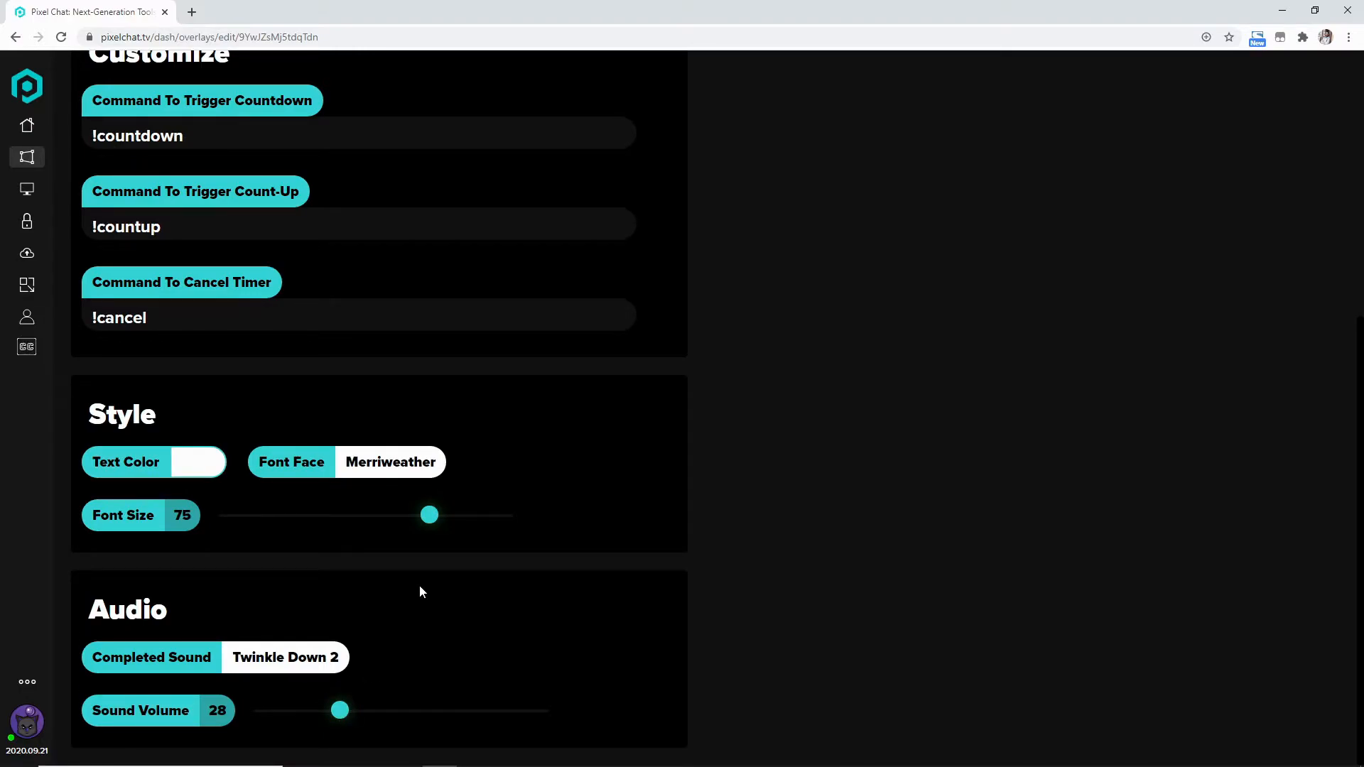
mouse_move(147, 338)
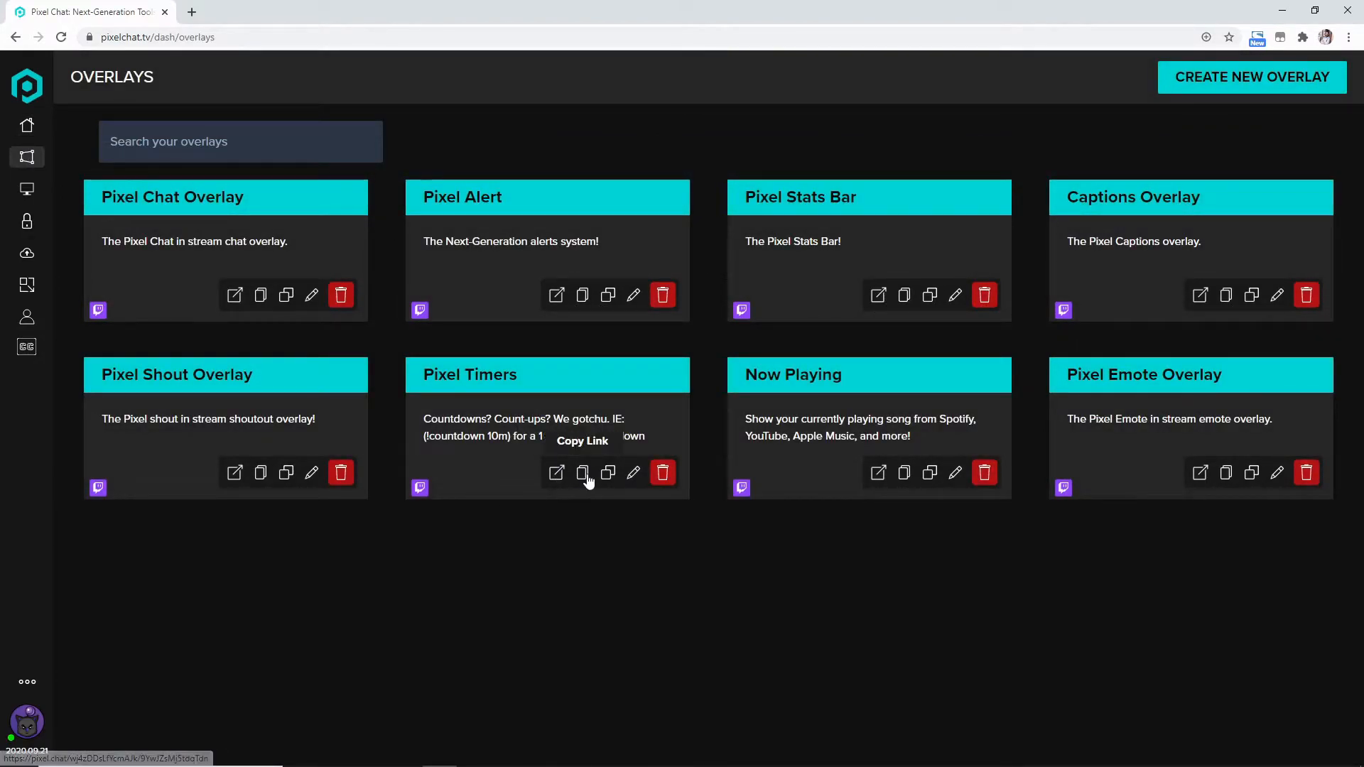
Copy the Pixel Timers overlay link from its card on the Overlays list
left_click(583, 472)
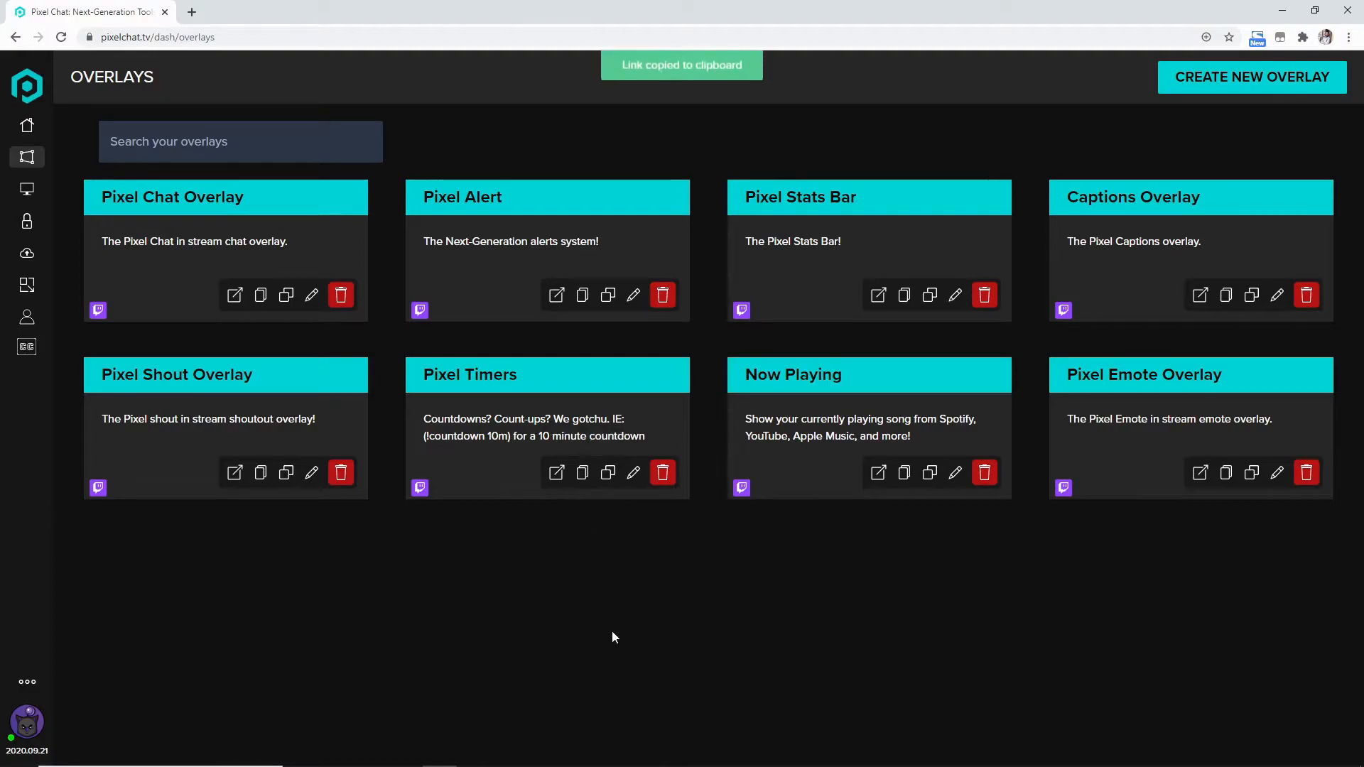
mouse_move(578, 753)
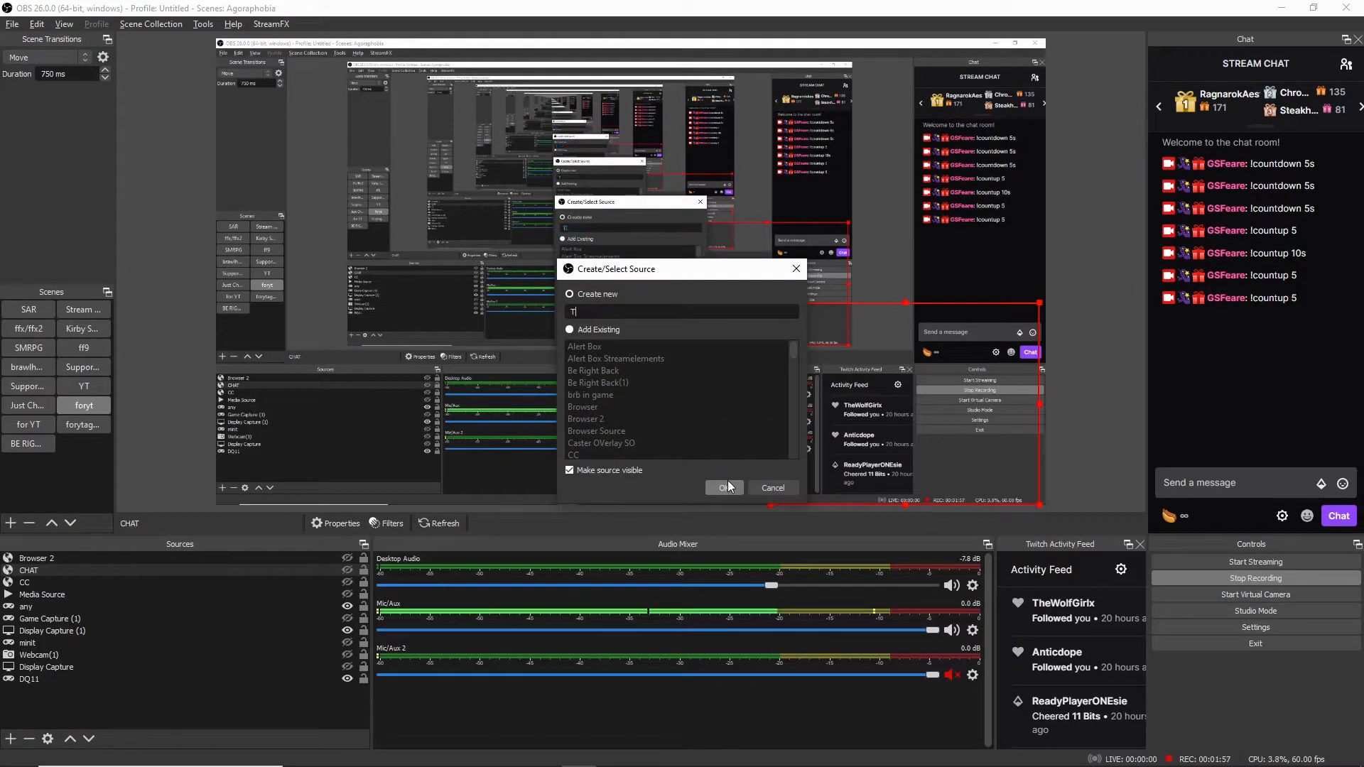
left_click(722, 488)
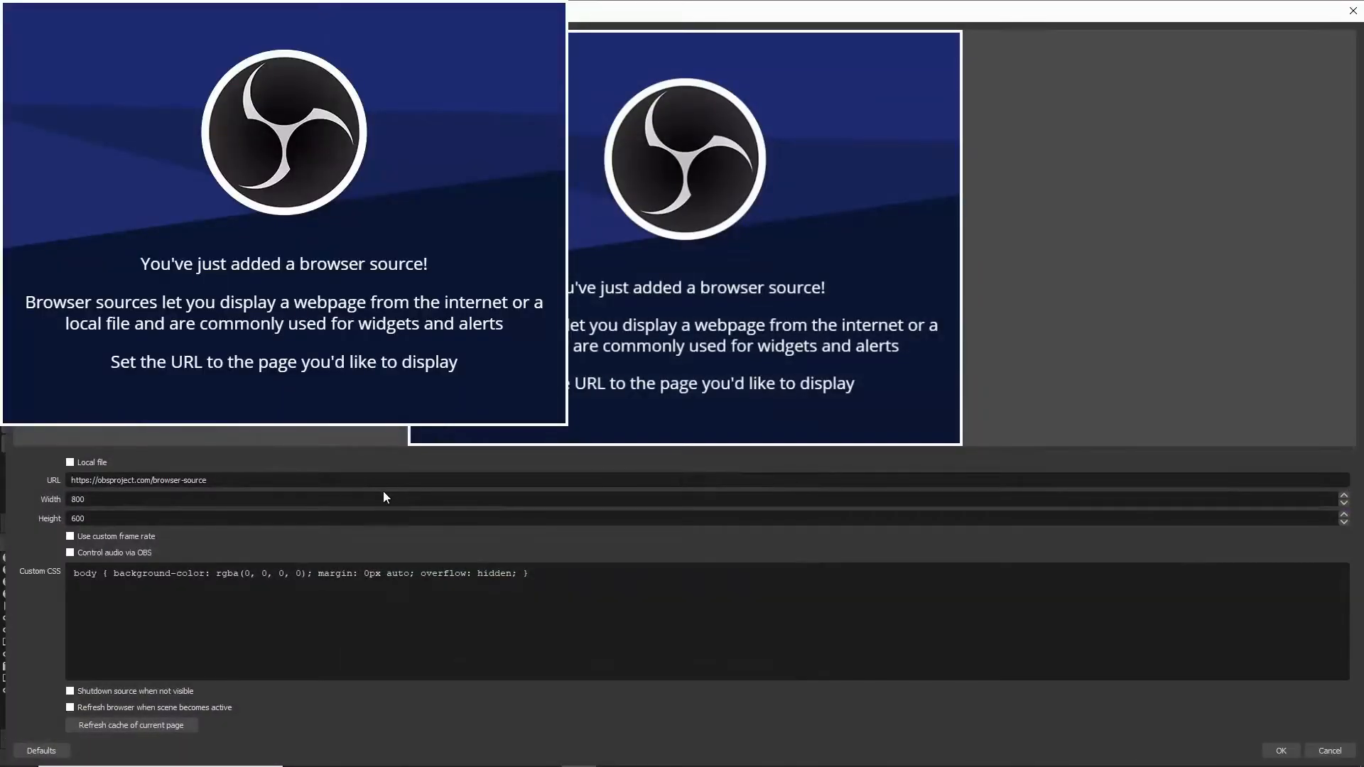
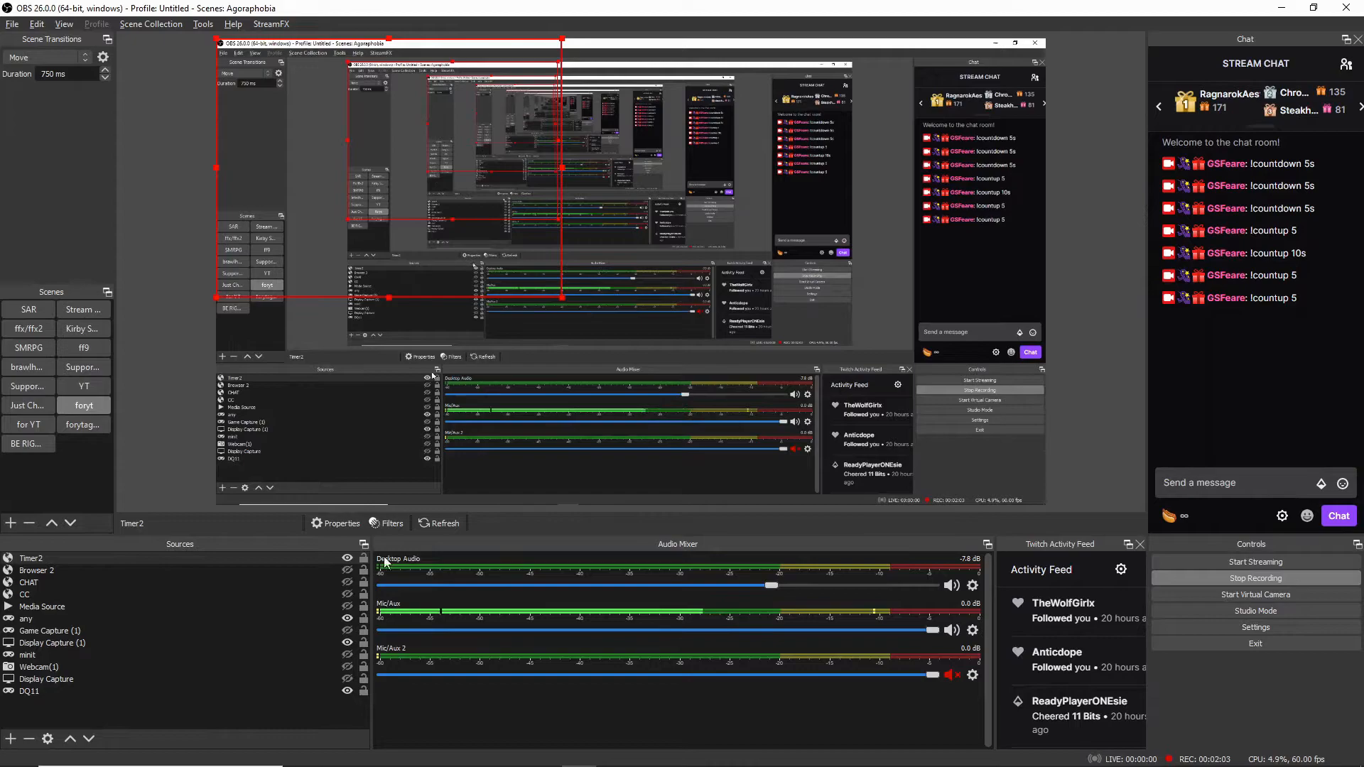
Place Timer2 in the lower-right of the preview and begin entering !countup in stream chat
type("lc")
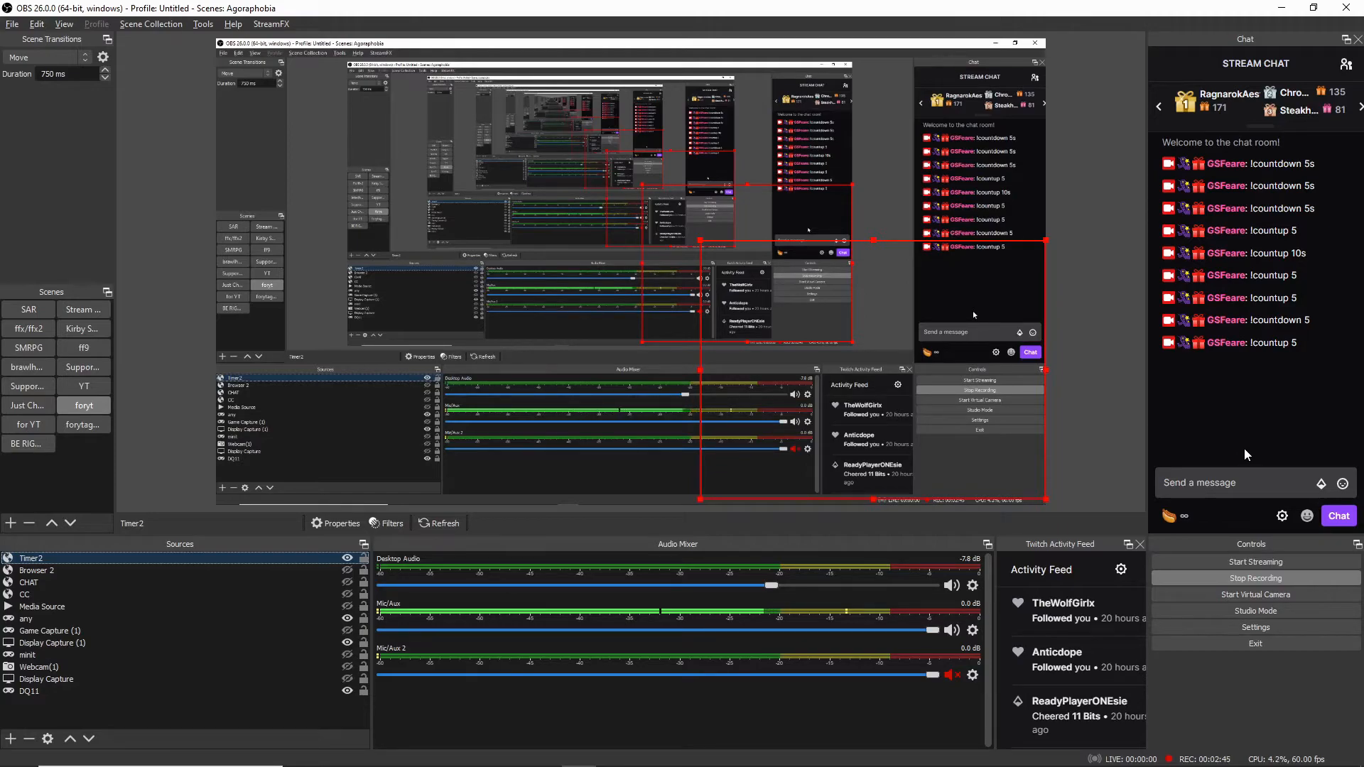
type("lcou")
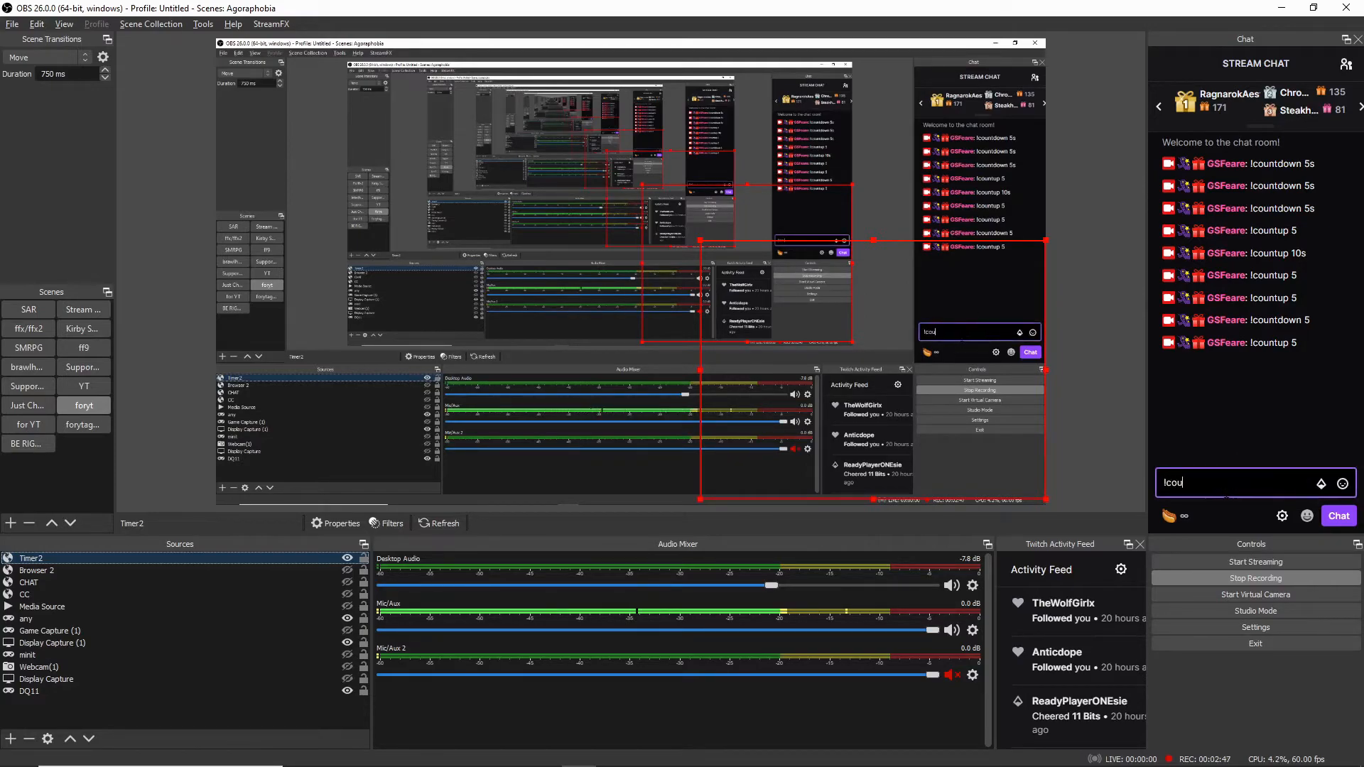